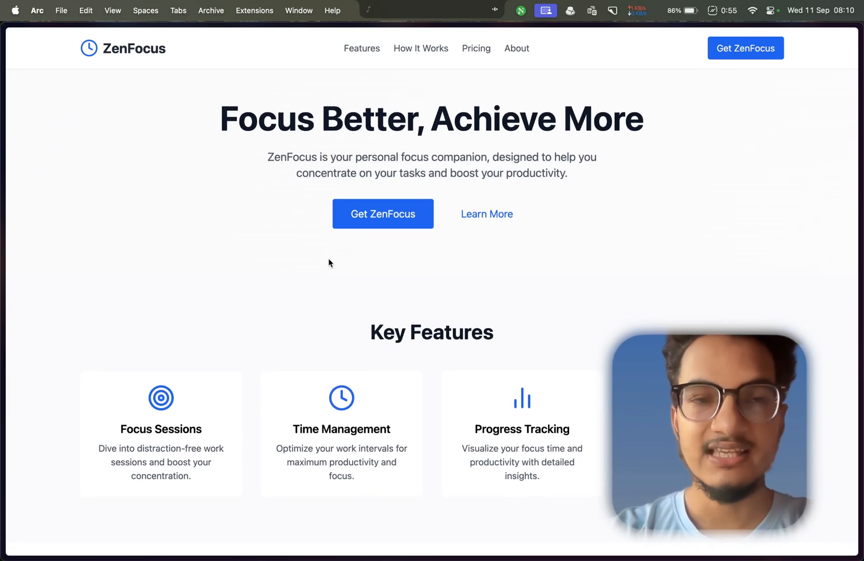
mouse_move(223, 151)
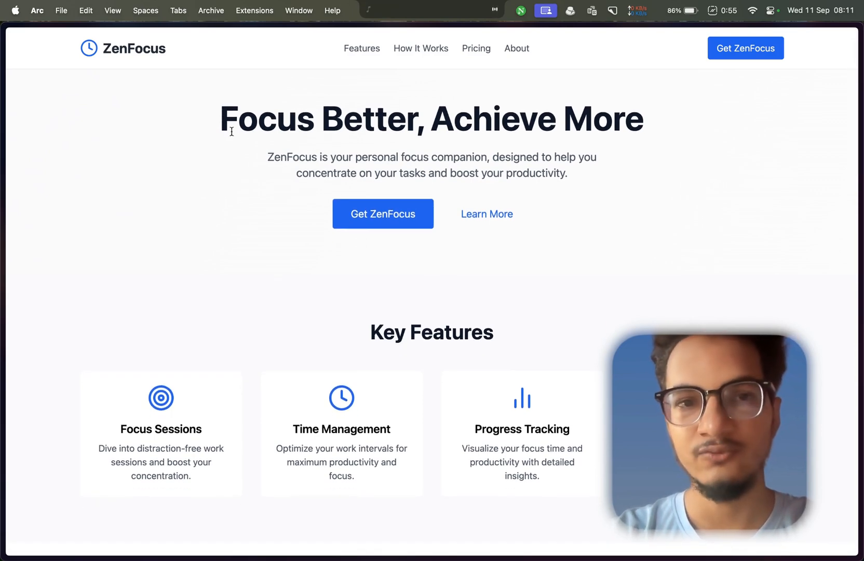
Scroll through the page and highlight the headline word 'Better'.
scroll("down", 3)
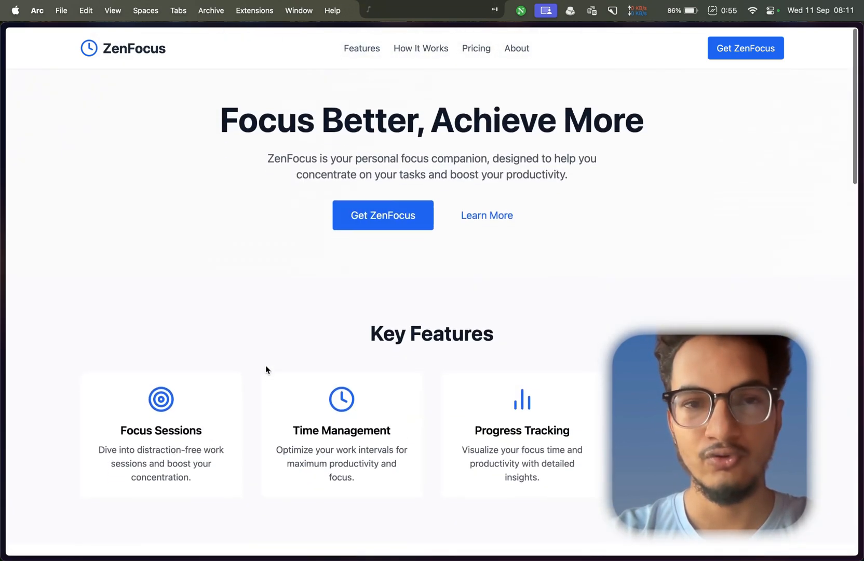
scroll("down", 3)
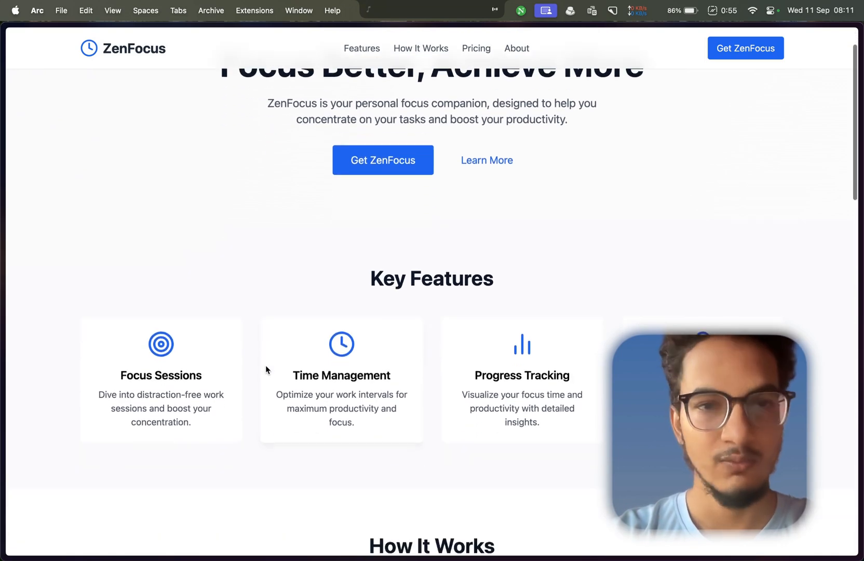
scroll("down", 3)
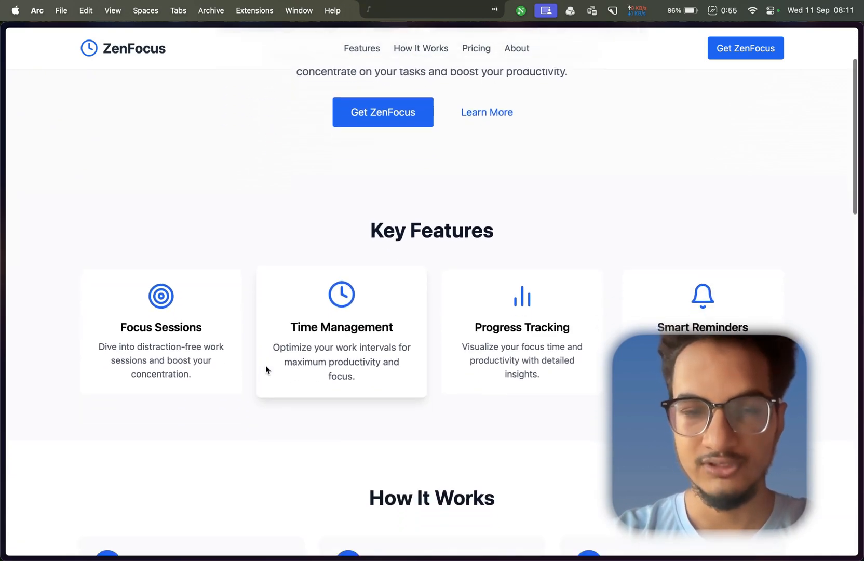
scroll("down", 3)
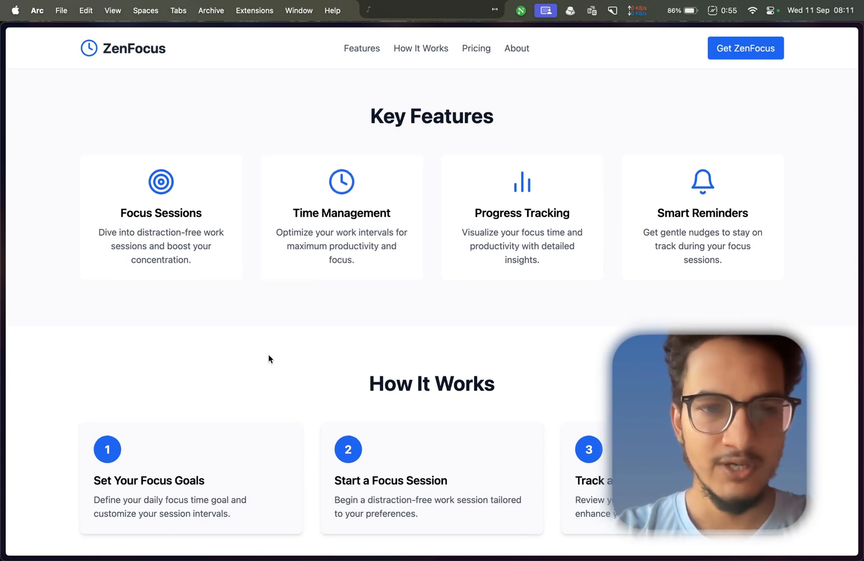
scroll("down", 3)
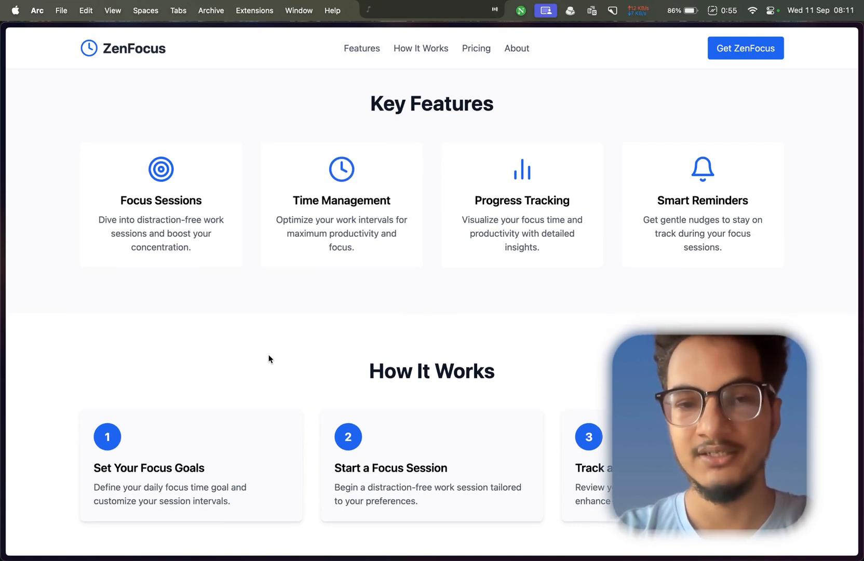
scroll("up", 3)
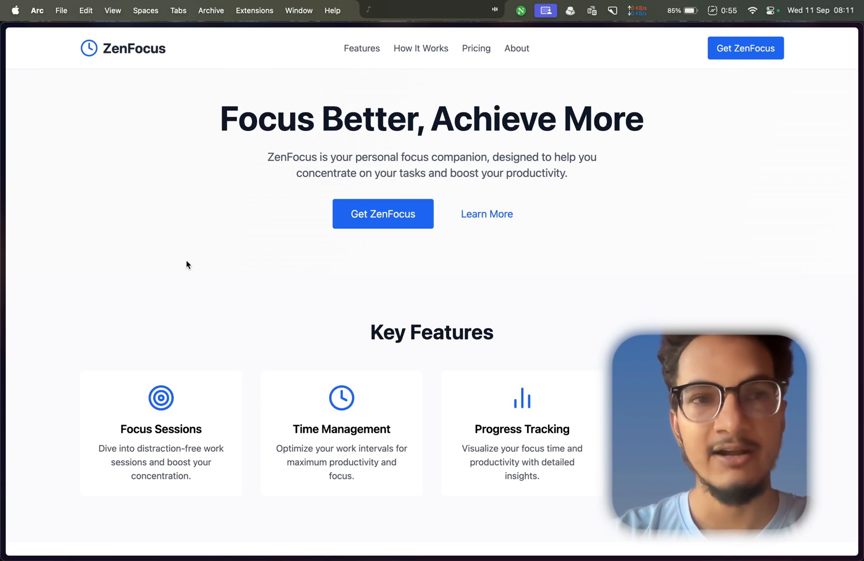
scroll("down", 3)
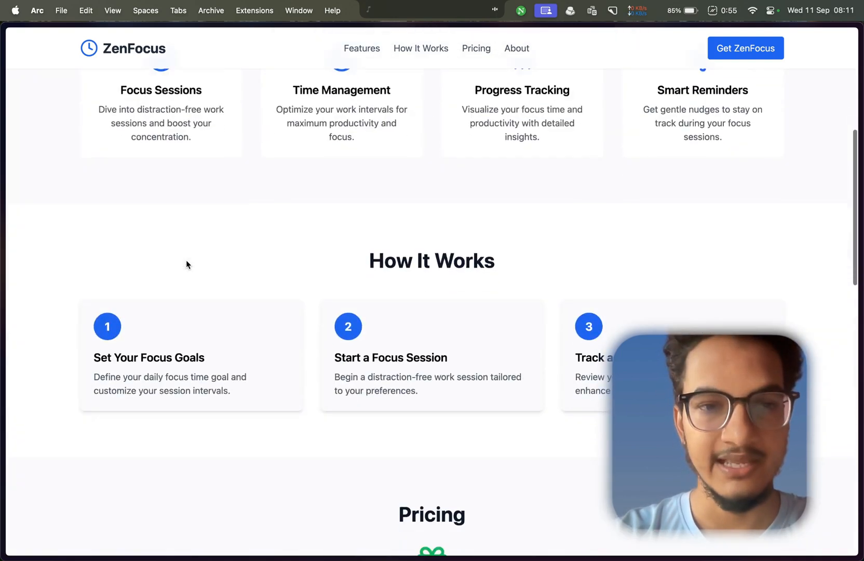
scroll("down", 3)
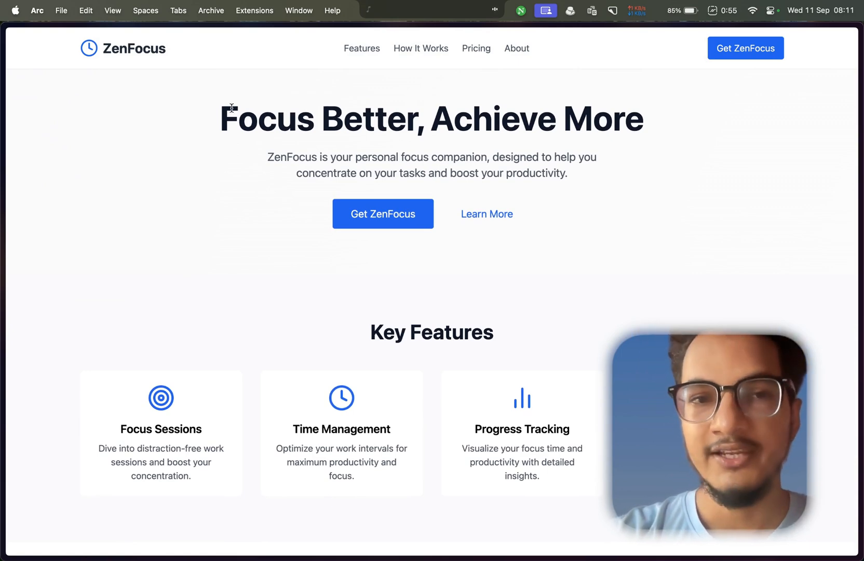
double_click(368, 118)
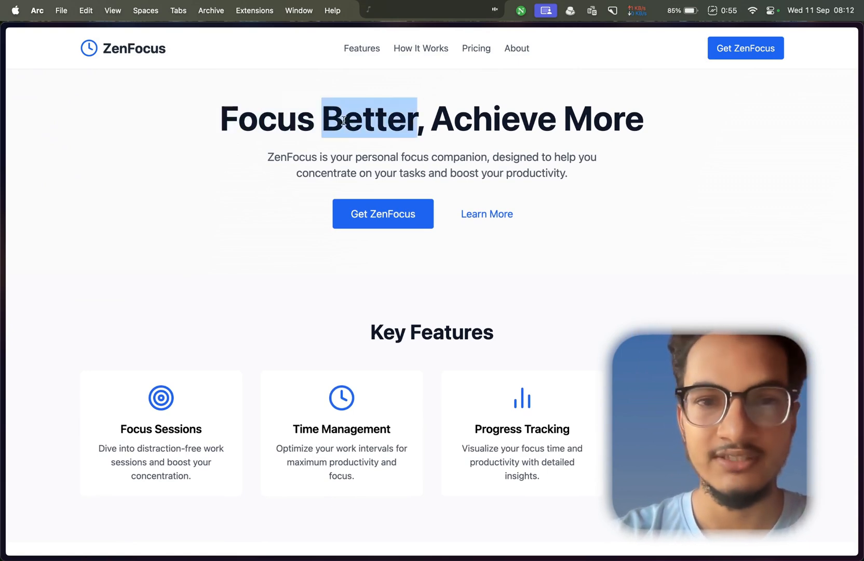
left_click(538, 108)
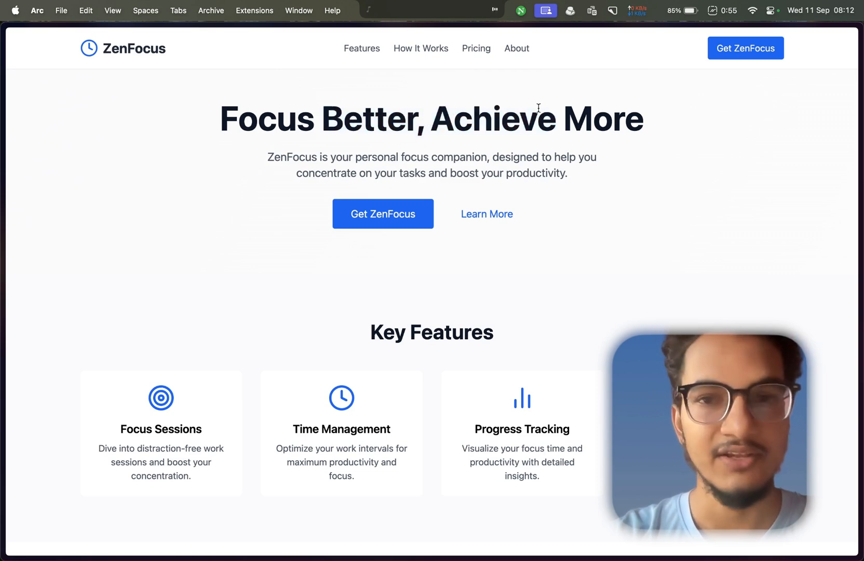
mouse_move(354, 188)
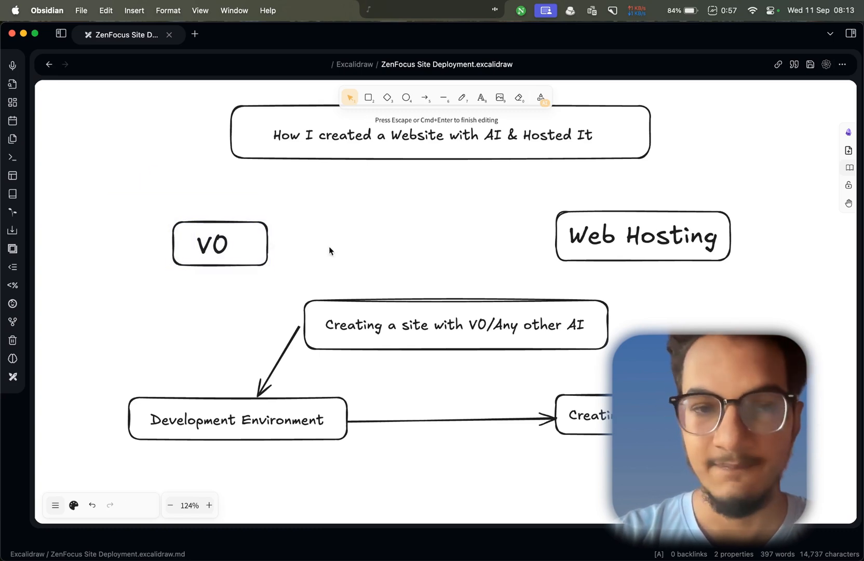
Inspect the Web Hosting, 'Creating a site with V0' and Development Environment canvas boxes.
left_click(641, 236)
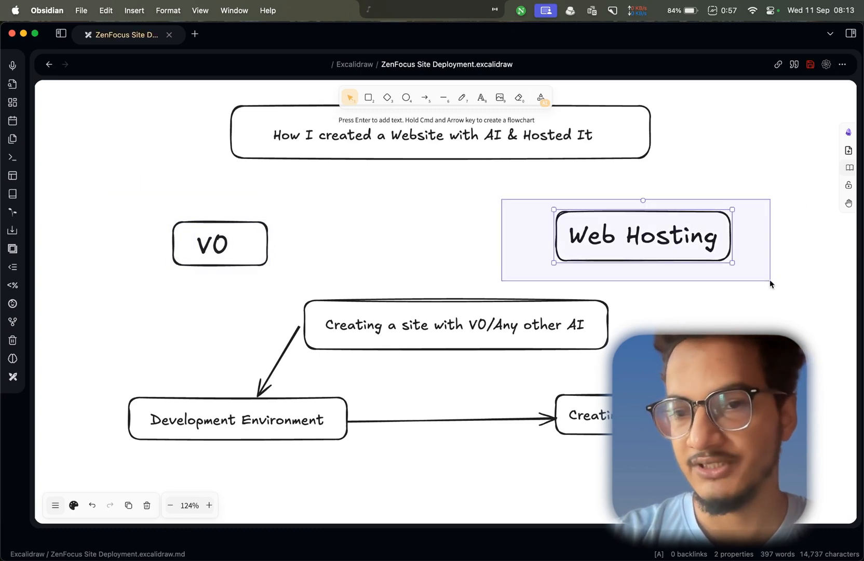
double_click(641, 235)
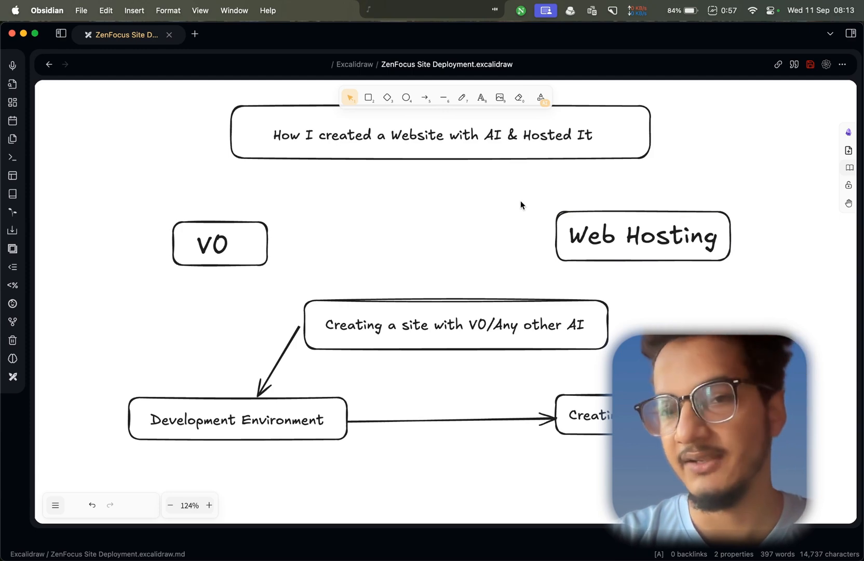
mouse_move(569, 209)
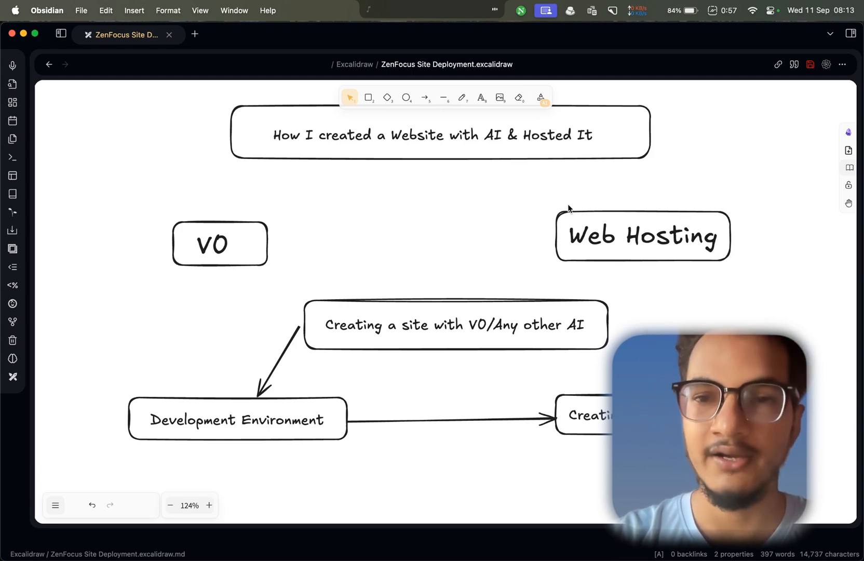
mouse_move(652, 265)
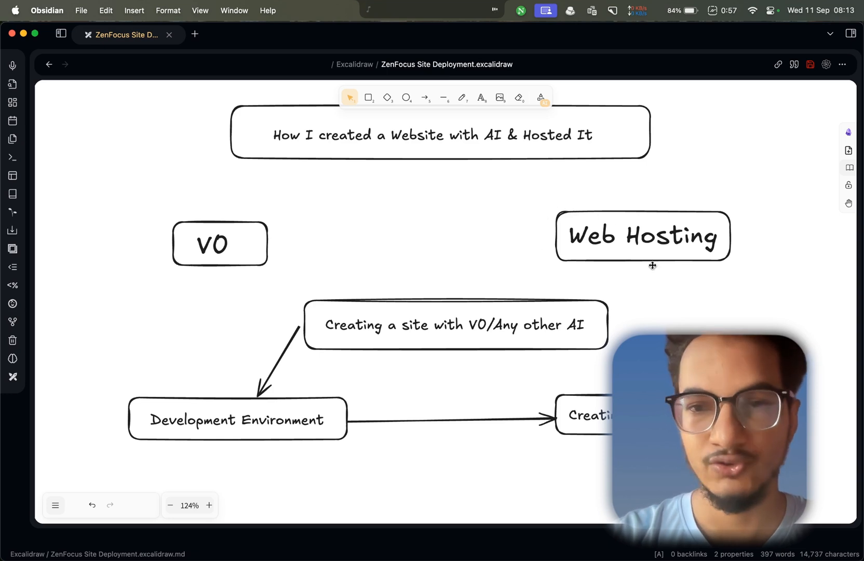
scroll("down", 3)
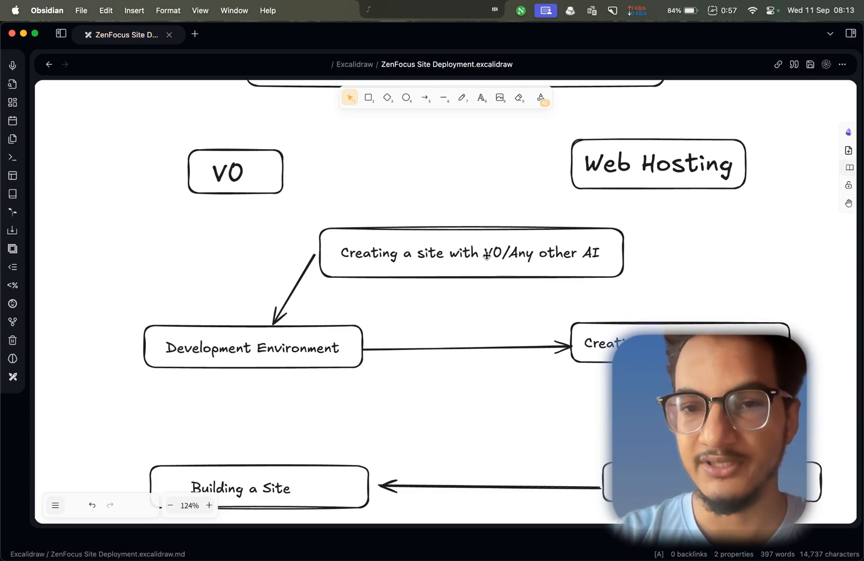
left_click(471, 253)
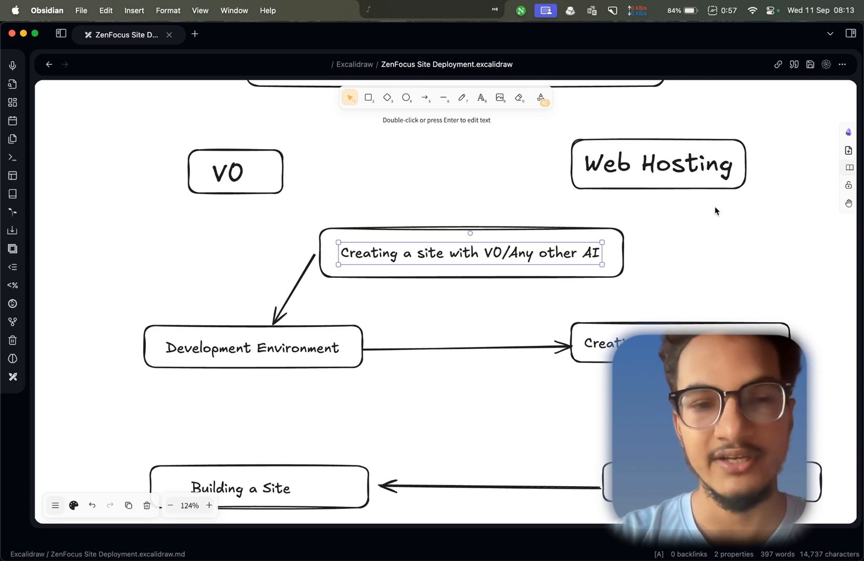
left_click(253, 347)
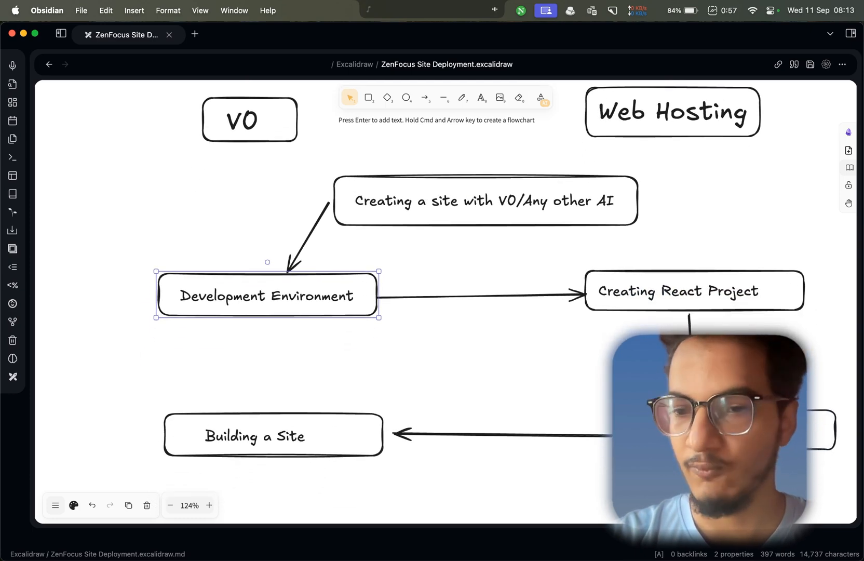
scroll("down", 3)
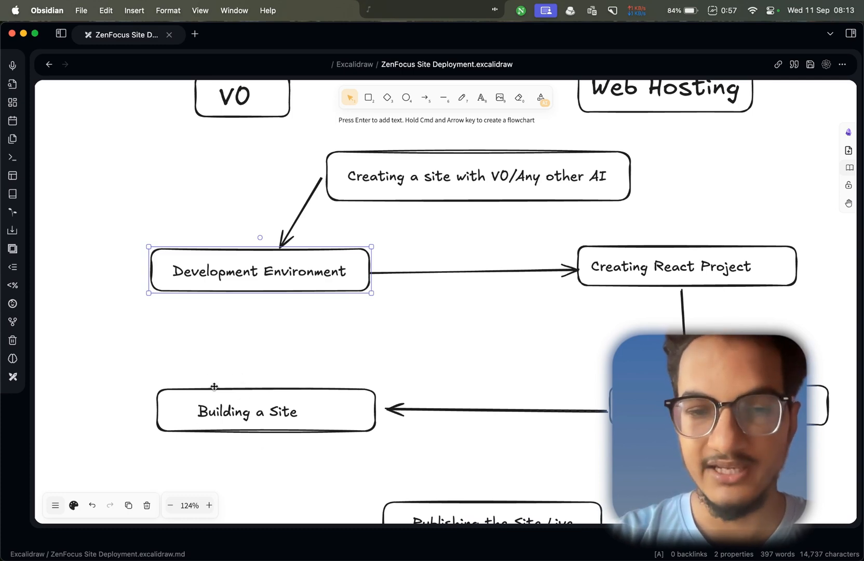
scroll("down", 3)
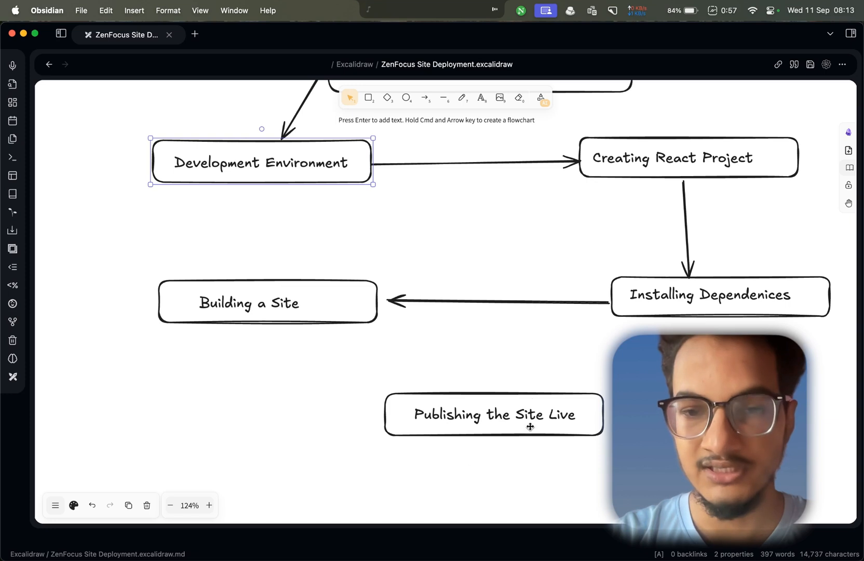
mouse_move(498, 141)
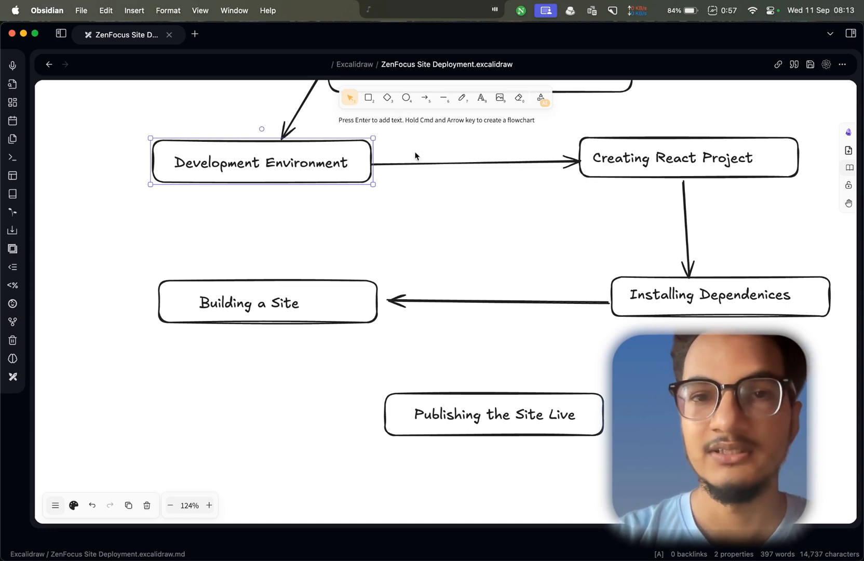
scroll("down", 3)
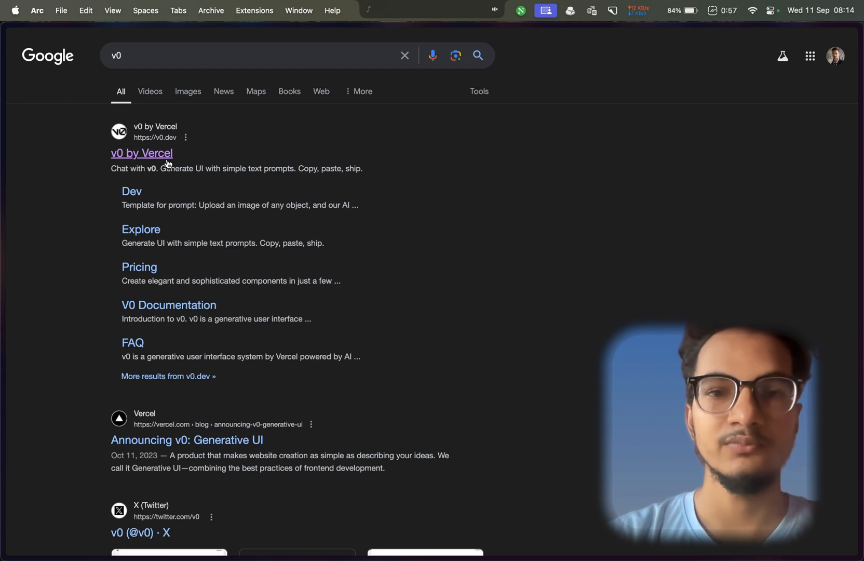
Open v0 by Vercel, browse the Time Tracker App chat, then the ZenFocus Landing Page chat.
left_click(142, 153)
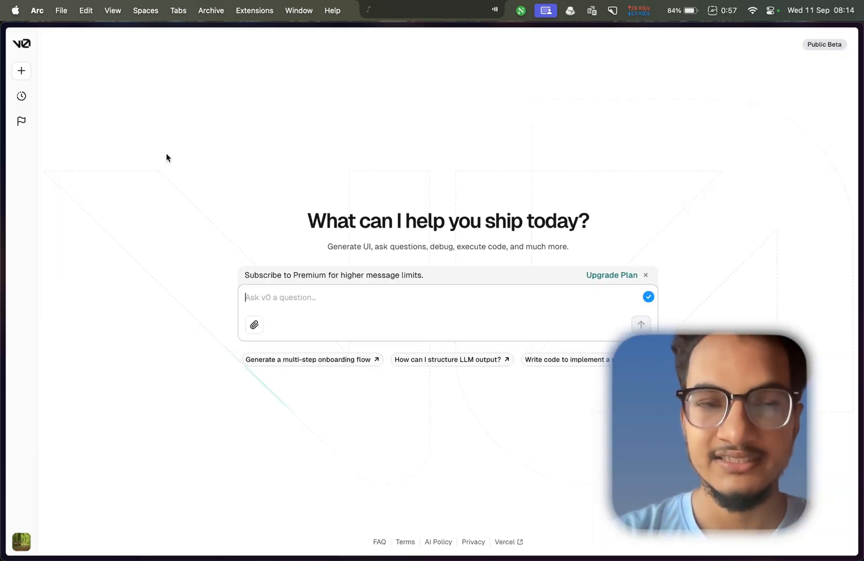
left_click(21, 96)
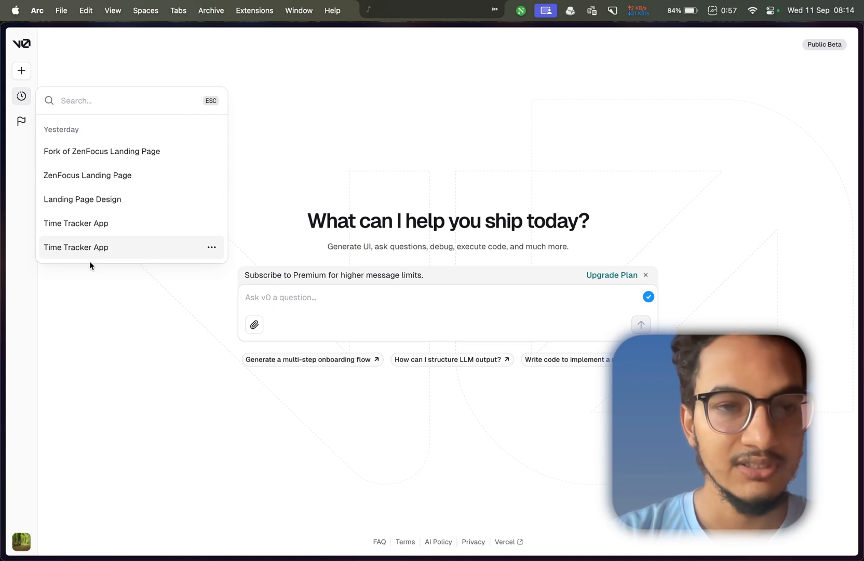
mouse_move(109, 214)
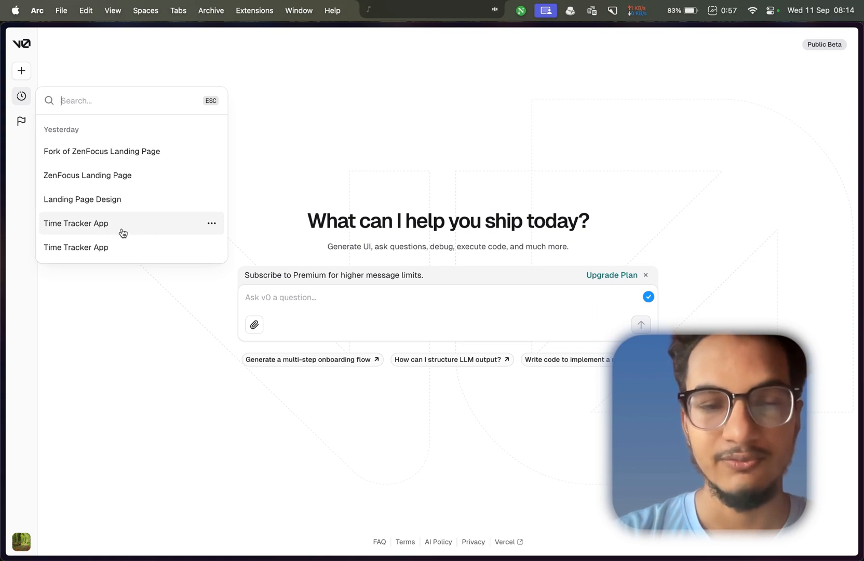
left_click(76, 223)
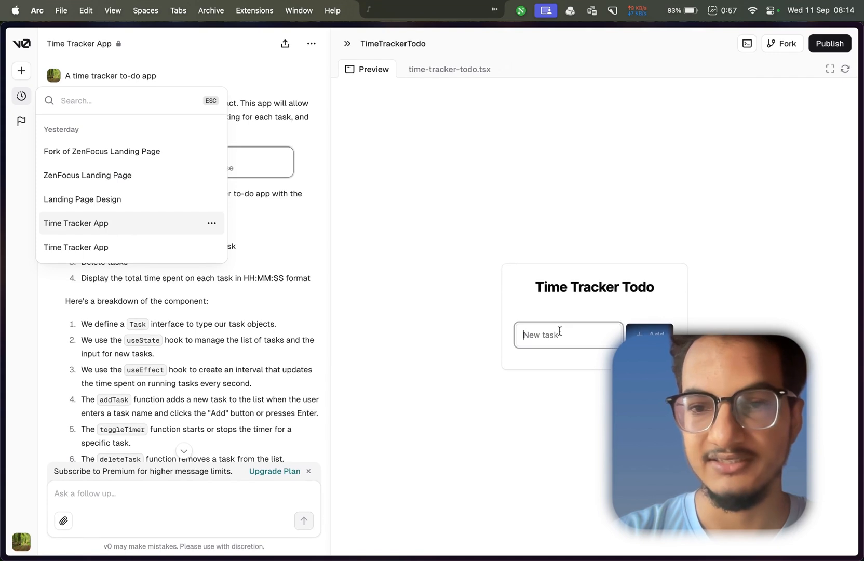
left_click(649, 318)
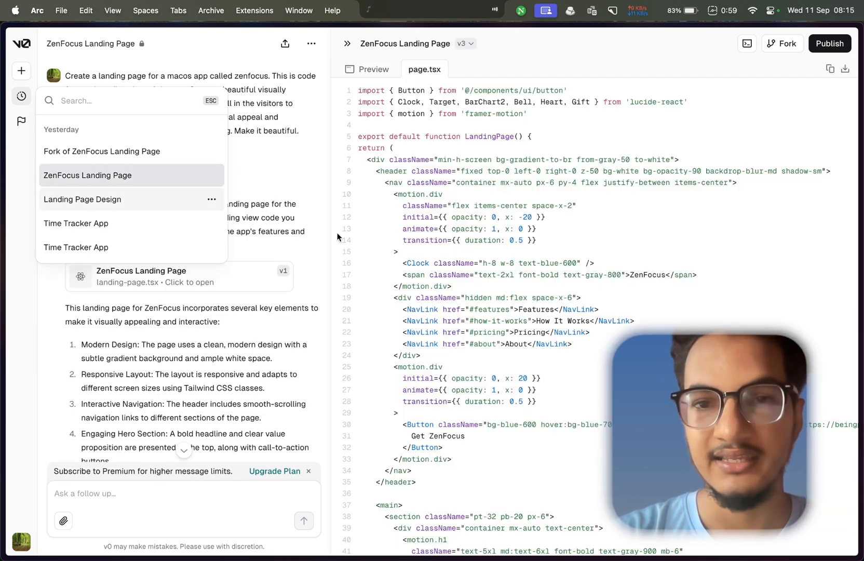
left_click(367, 70)
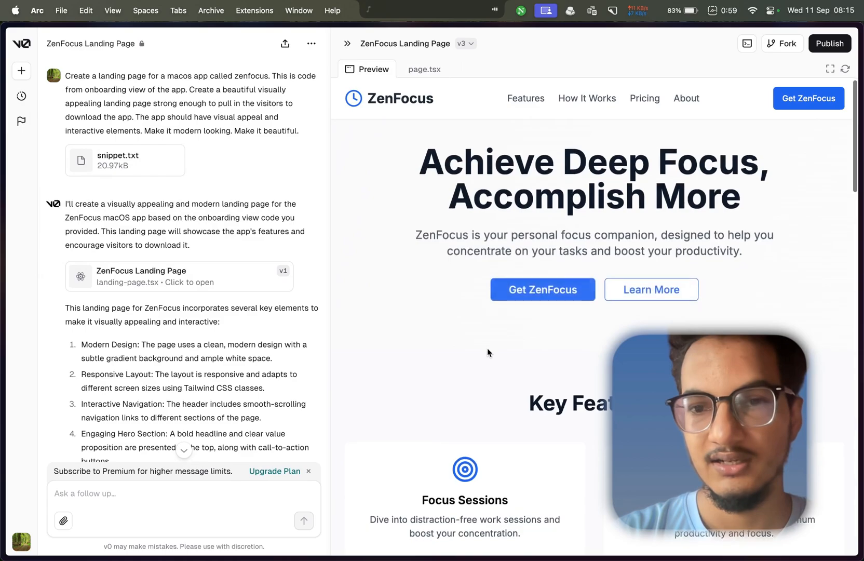
left_click_drag(110, 204, 187, 245)
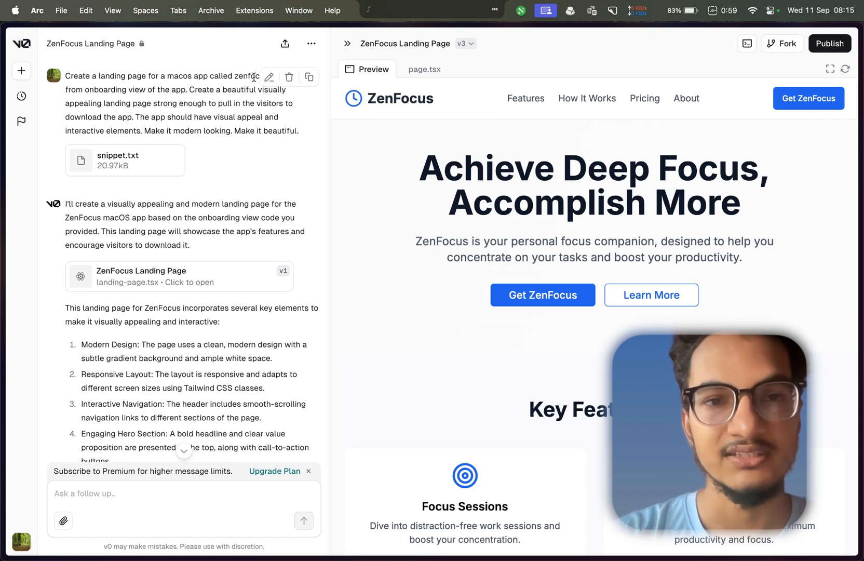
mouse_move(117, 163)
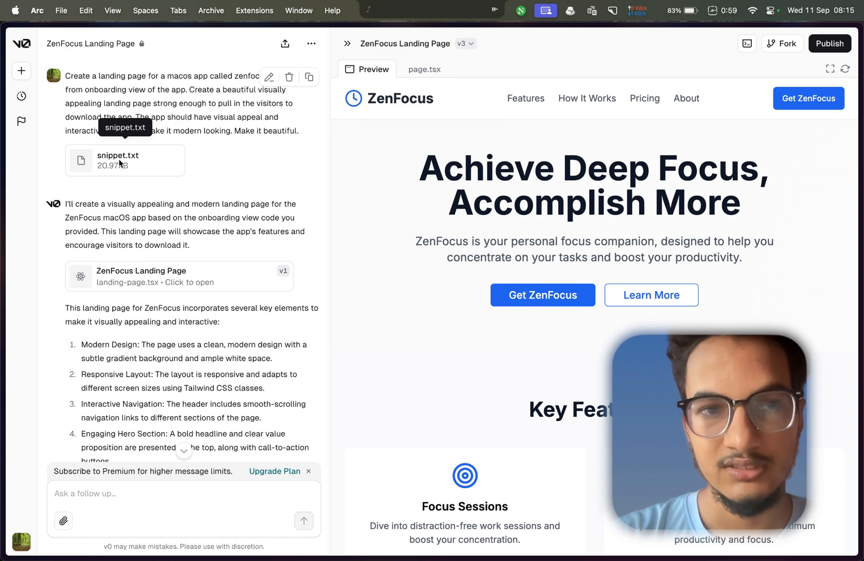
mouse_move(115, 159)
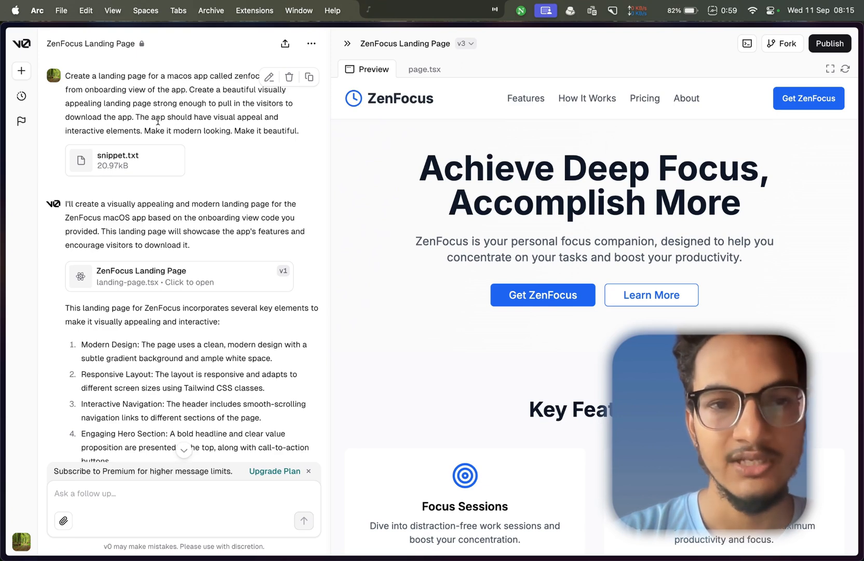
left_click_drag(135, 117, 255, 130)
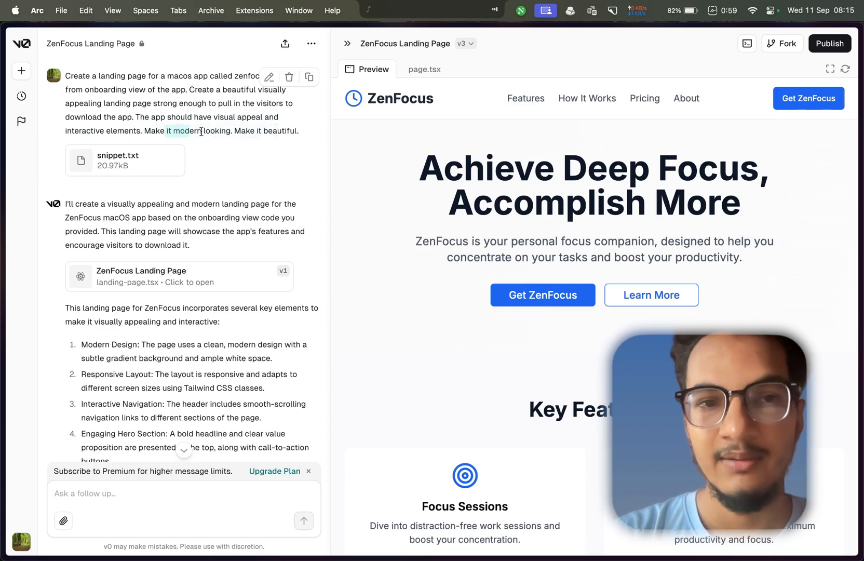
scroll("down", 3)
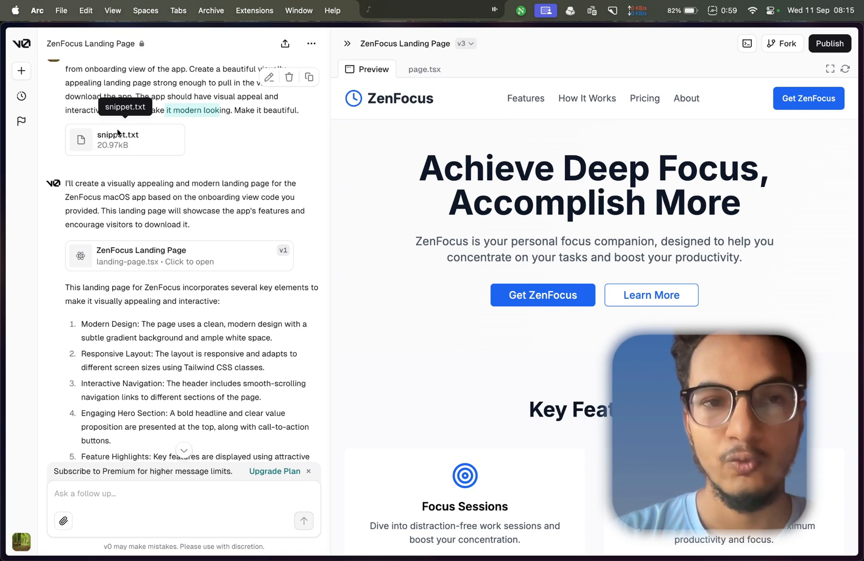
scroll("down", 3)
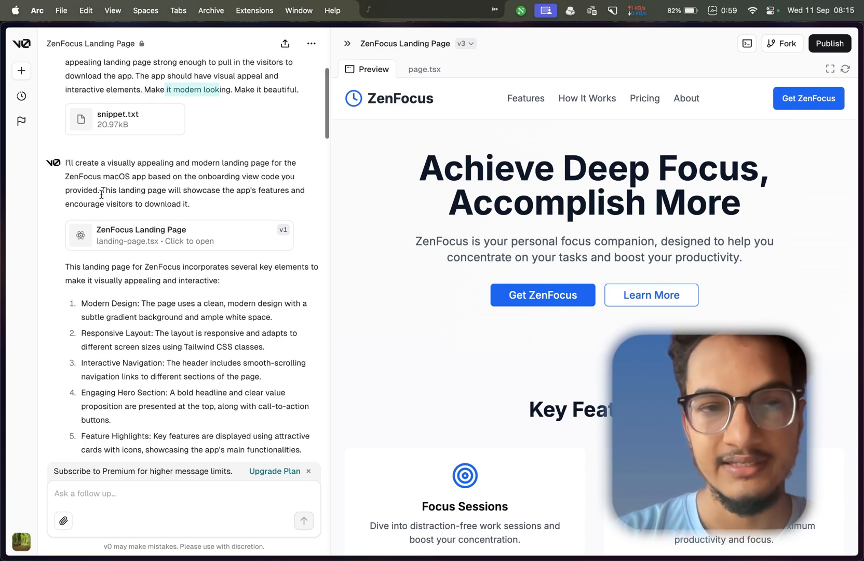
scroll("down", 3)
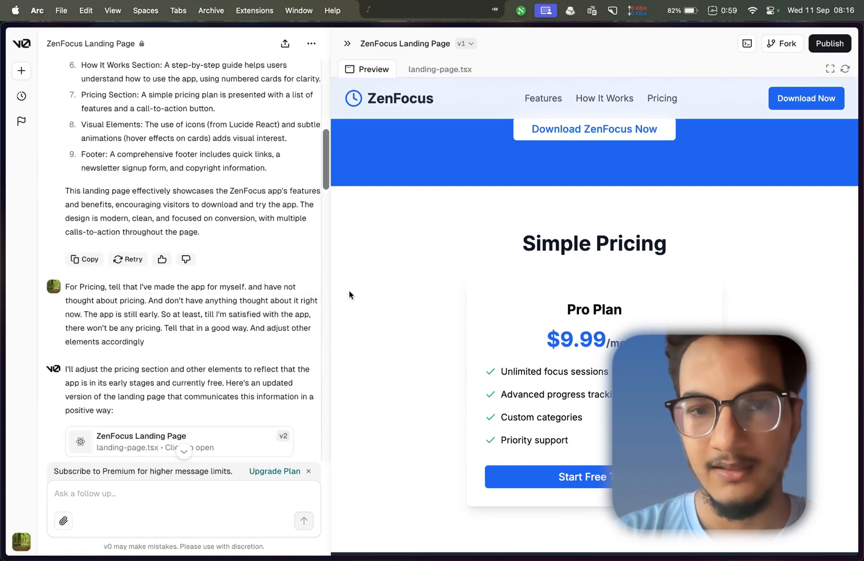
View the v3 ZenFocus page's page.tsx code, then switch to Claude's start screen.
scroll("down", 3)
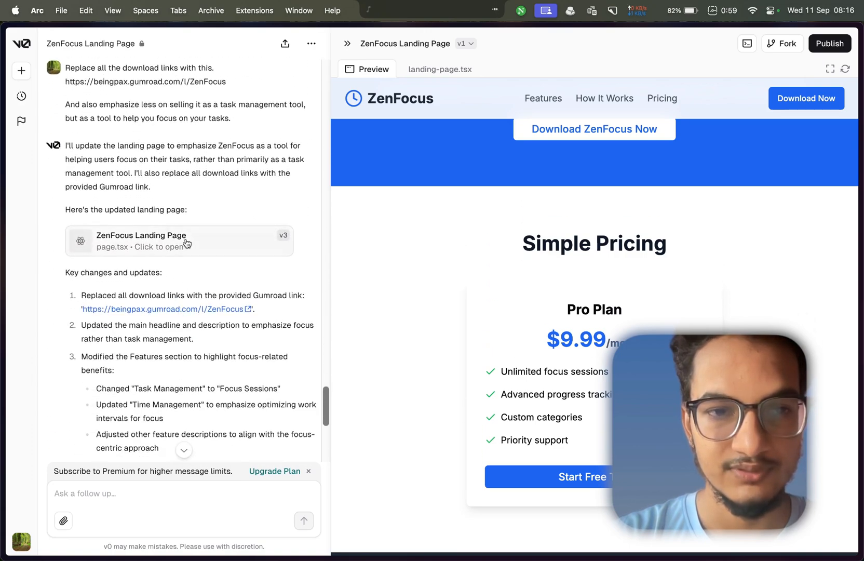
left_click(179, 241)
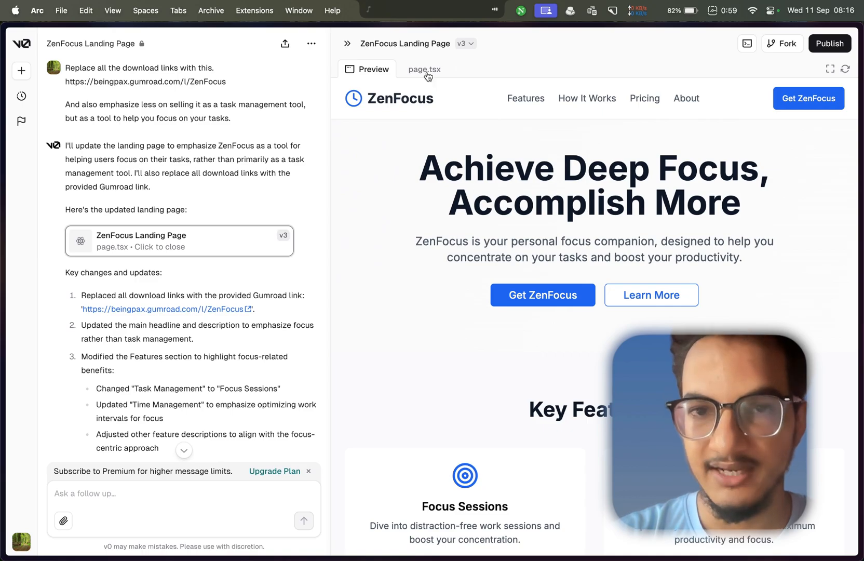
left_click(424, 69)
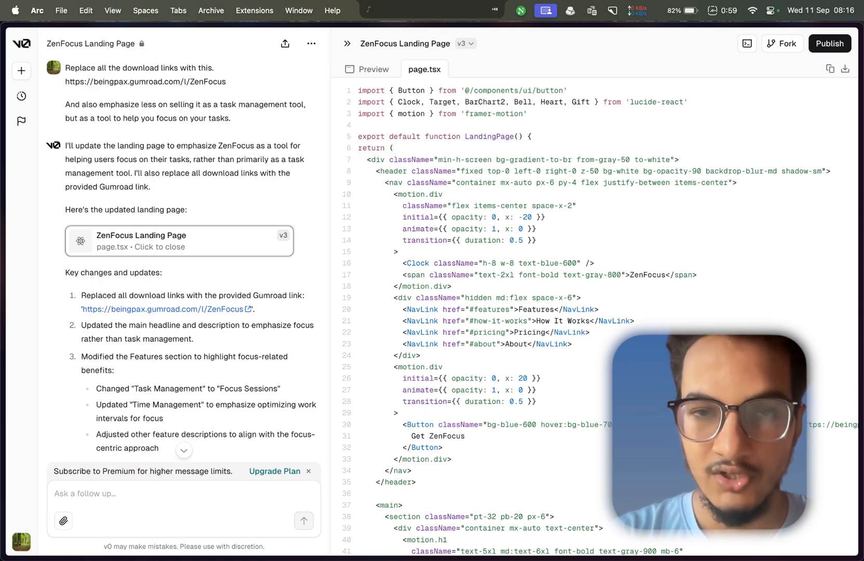
type("cal")
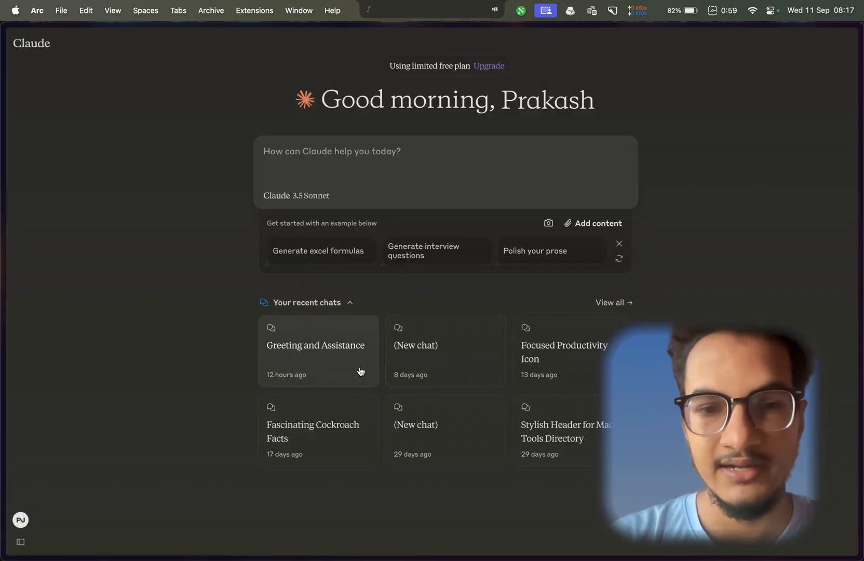
Reopen the Greeting and Assistance chat, highlight the hosting reply, then return to v0's code.
left_click(315, 351)
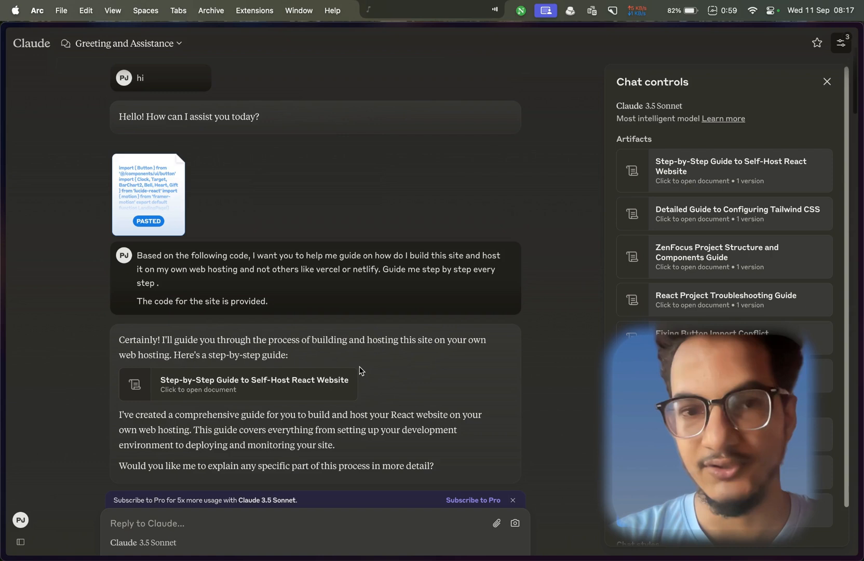
mouse_move(182, 155)
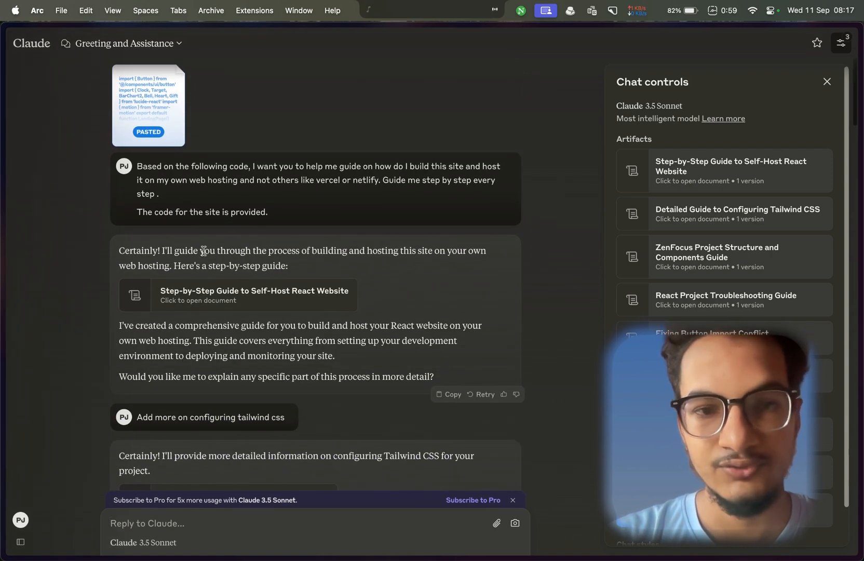
left_click_drag(194, 250, 236, 265)
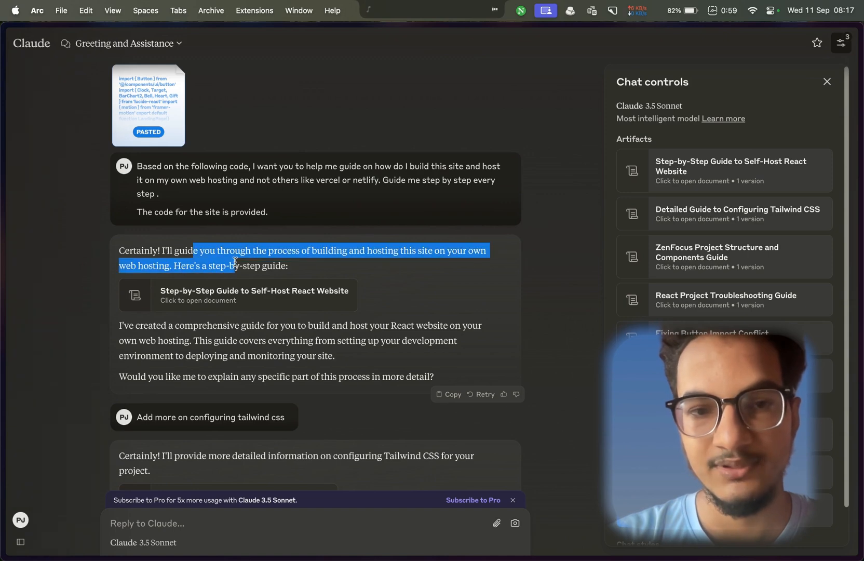
left_click_drag(195, 250, 413, 250)
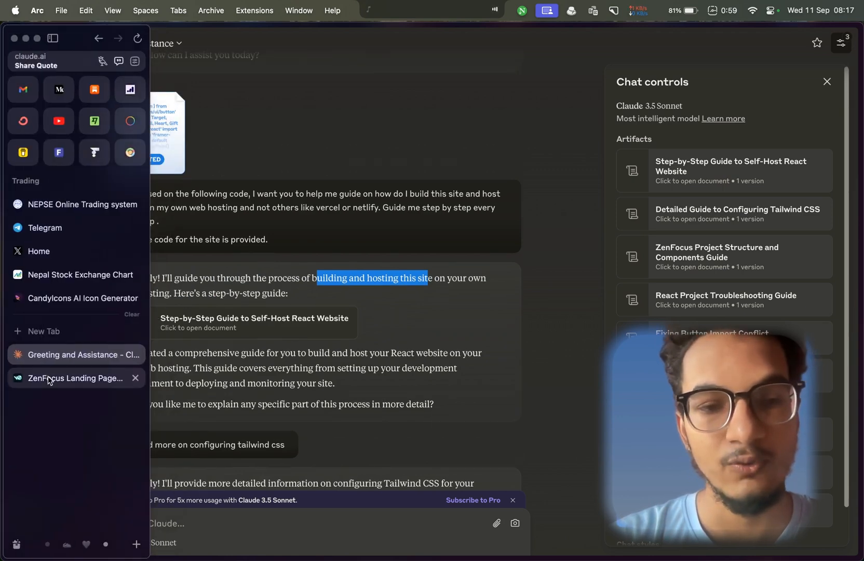
left_click(72, 379)
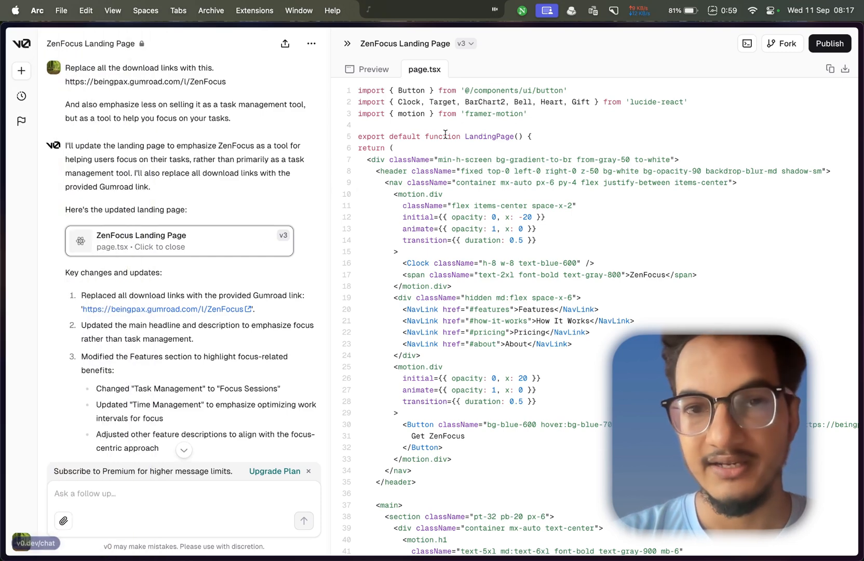
mouse_move(830, 69)
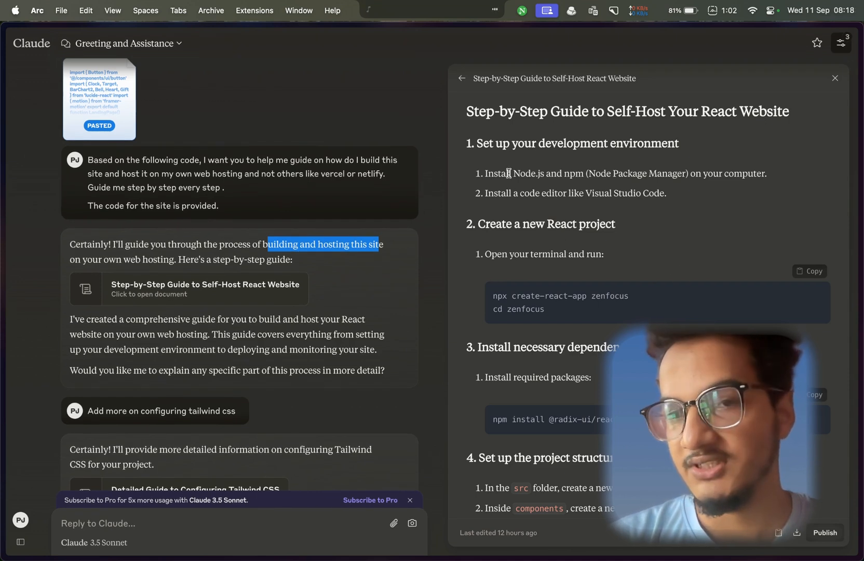
Highlight the guide's Node Package Manager wording and search Google for homebrew node 18.
left_click_drag(480, 143, 651, 143)
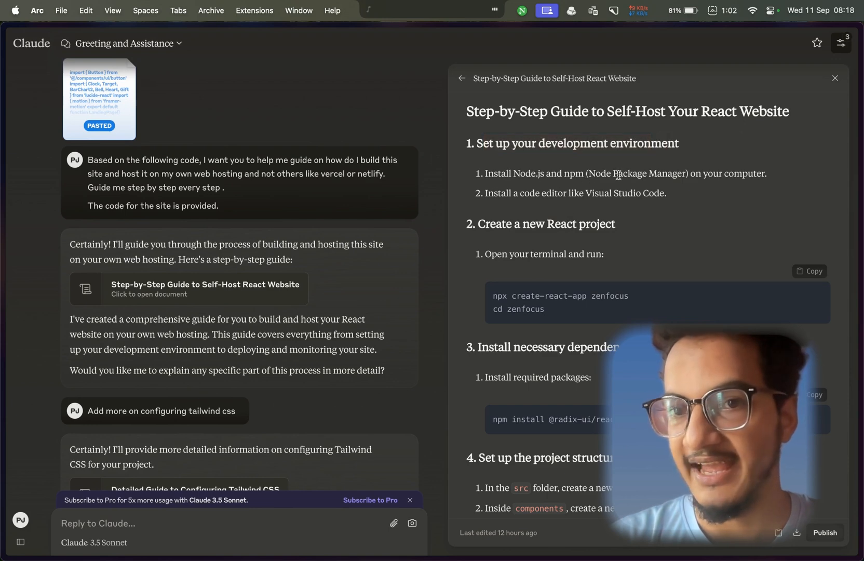
left_click_drag(591, 173, 683, 173)
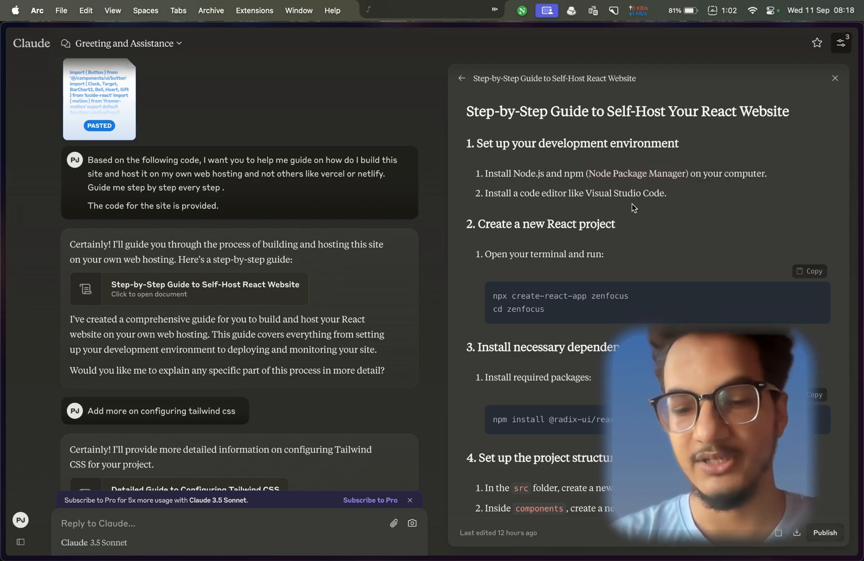
type("homebrew node 18")
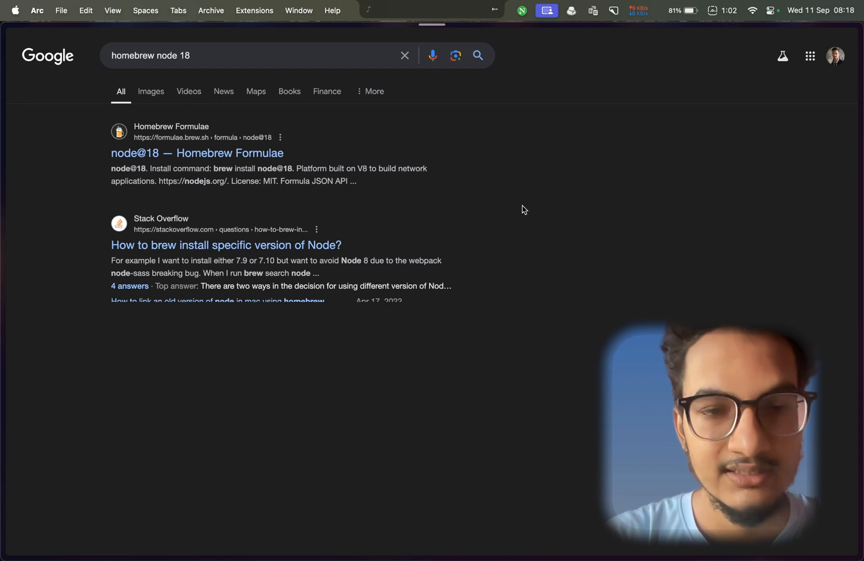
Read the guide's dependency and project-structure steps, then return to v0's page.tsx.
left_click(197, 152)
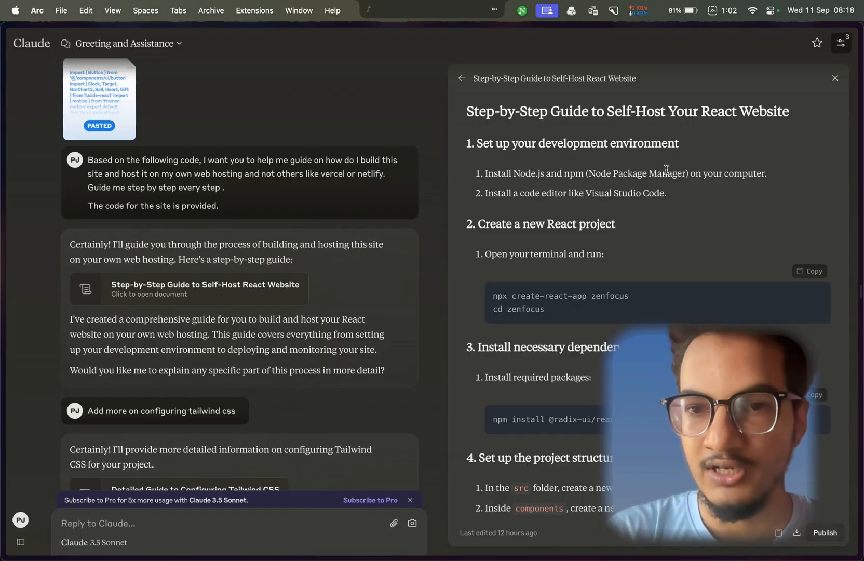
scroll("down", 3)
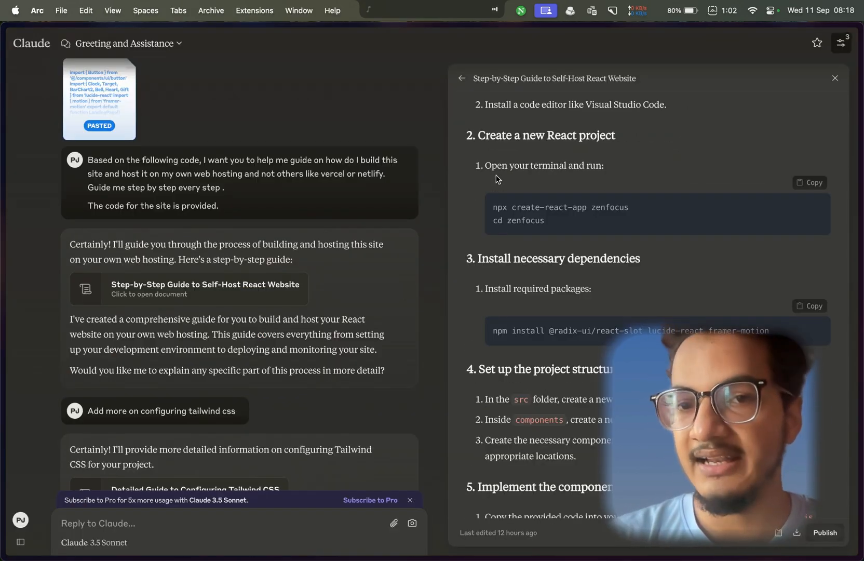
mouse_move(544, 200)
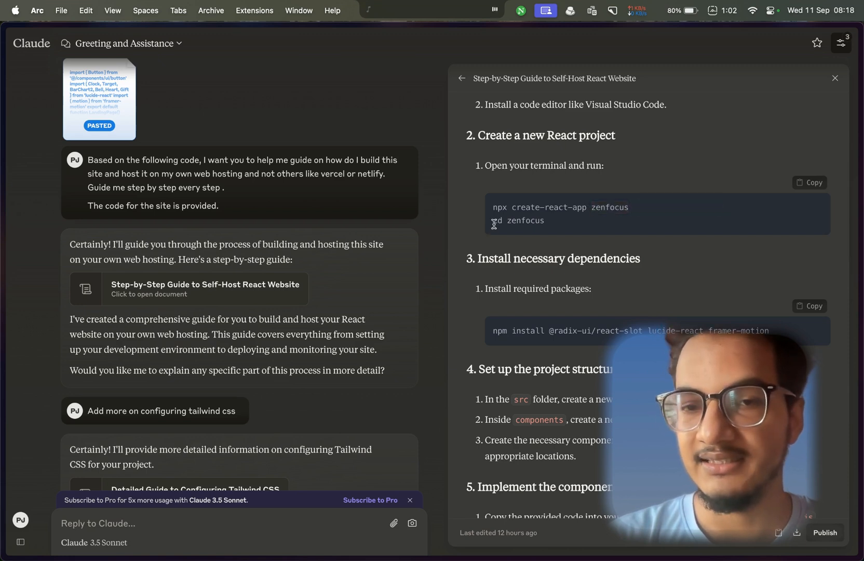
mouse_move(521, 281)
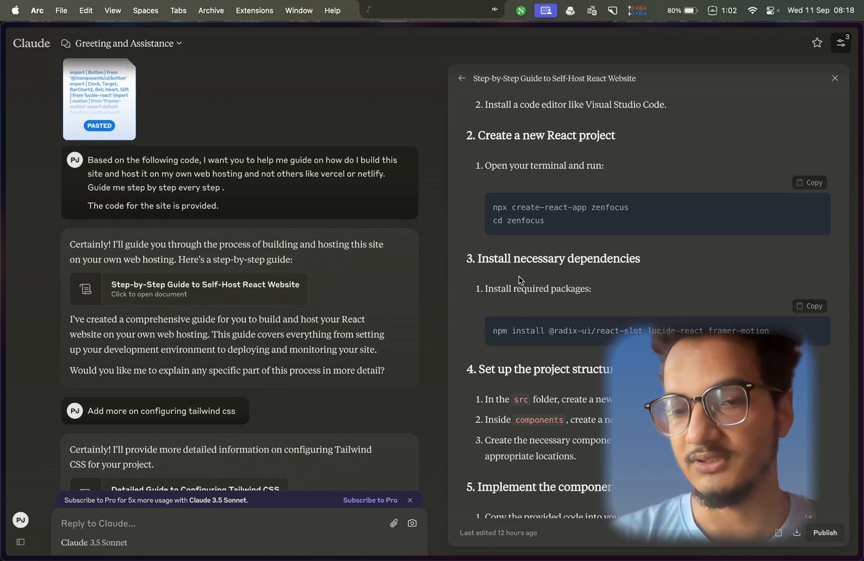
scroll("down", 3)
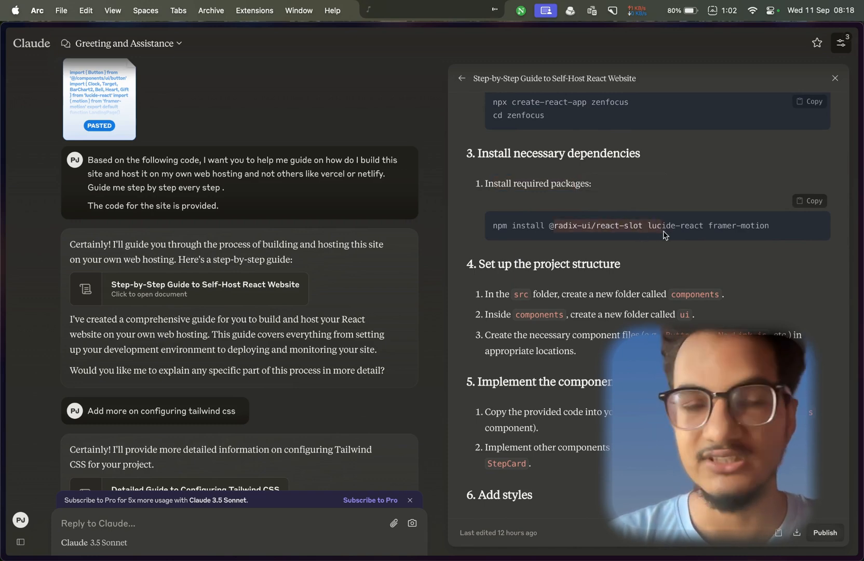
left_click(99, 99)
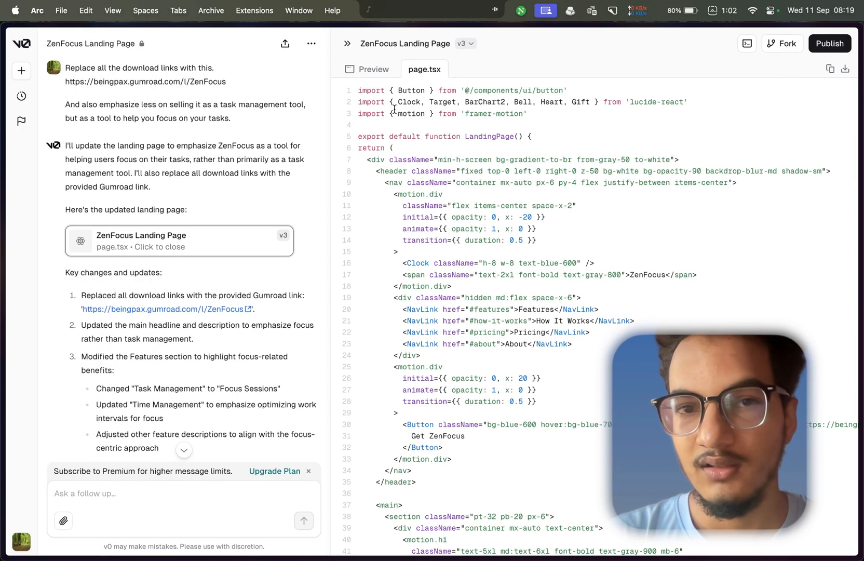
Revisit Claude's dependency-install step and open a Finder window on Downloads.
double_click(656, 101)
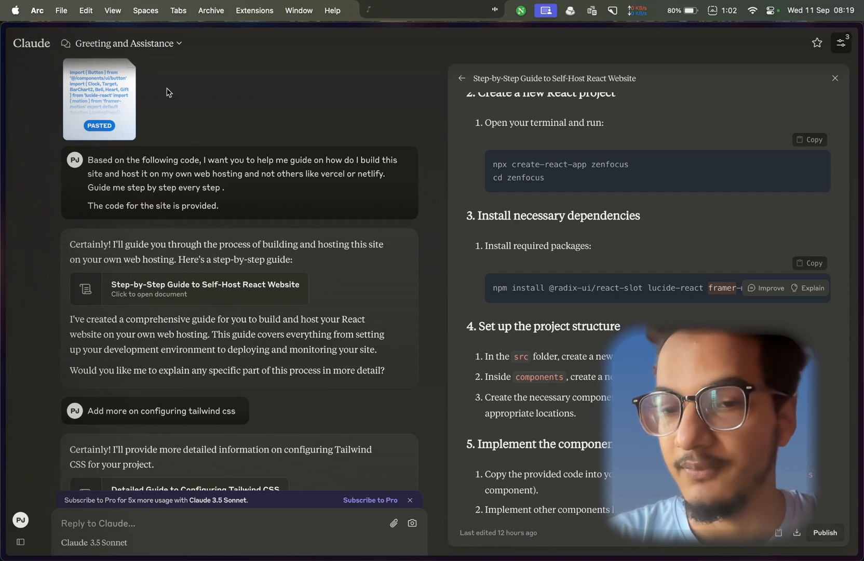
scroll("down", 3)
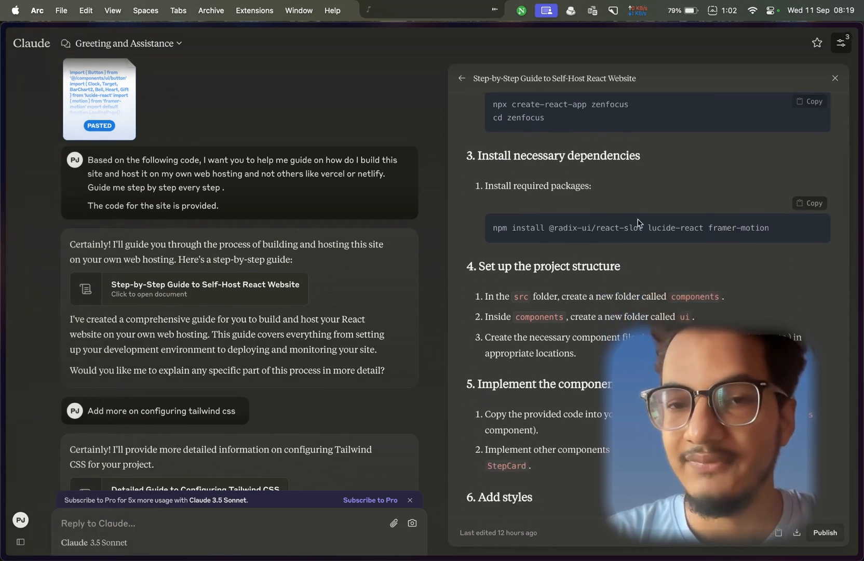
mouse_move(233, 535)
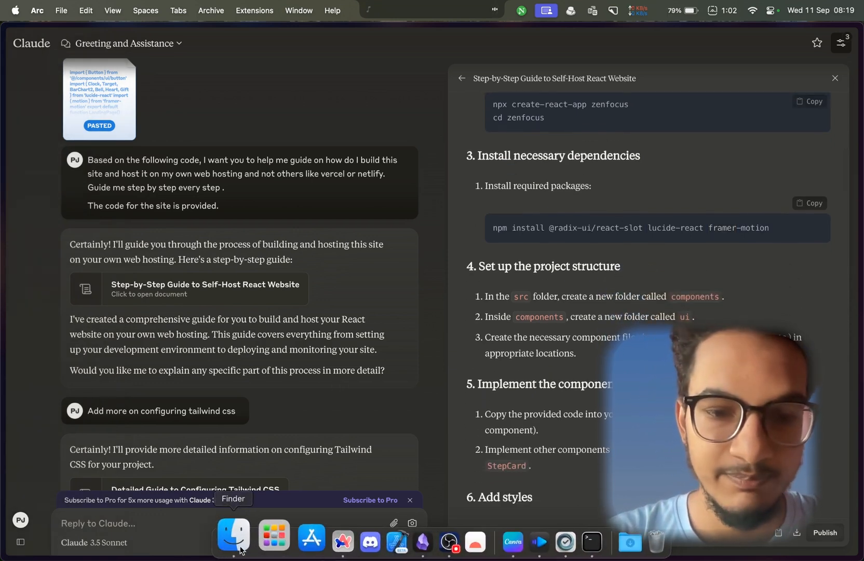
left_click(233, 537)
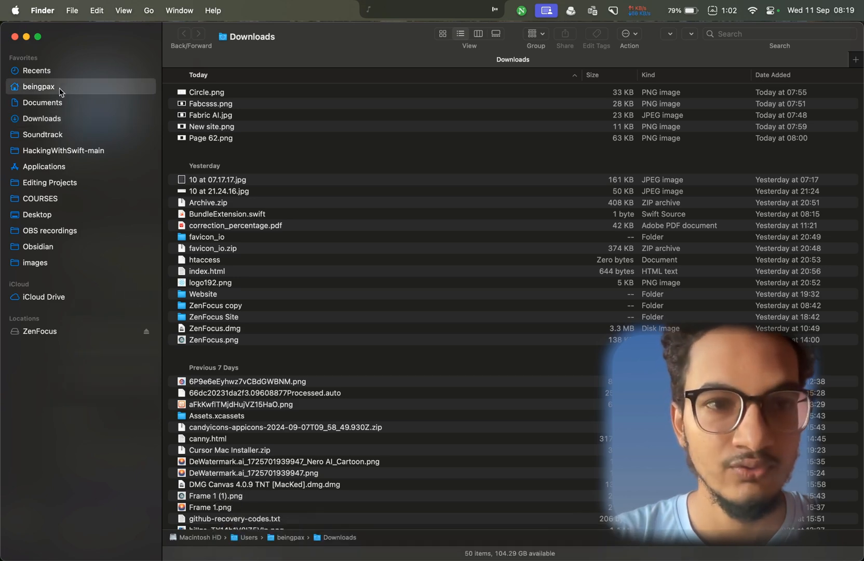
Browse the zenfocus project into src/components/ui, step back to components, then return to v0.
left_click(38, 86)
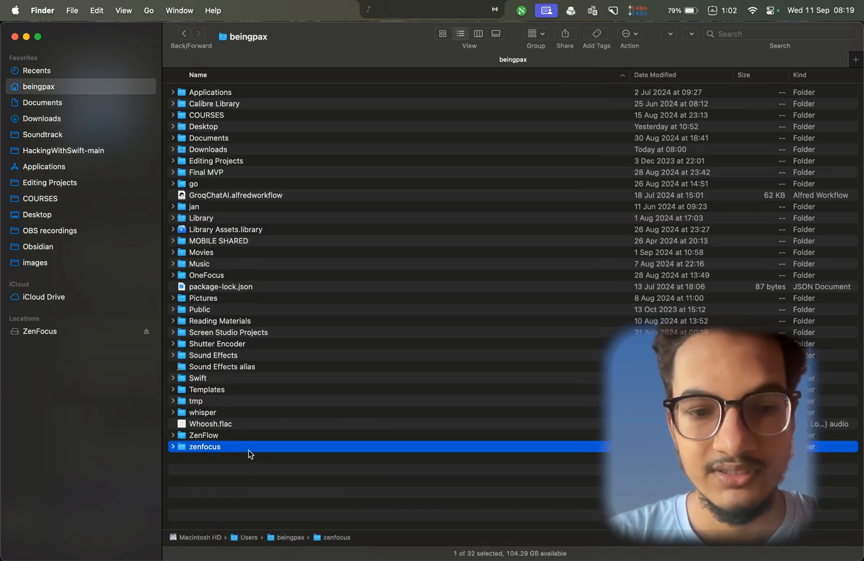
double_click(206, 446)
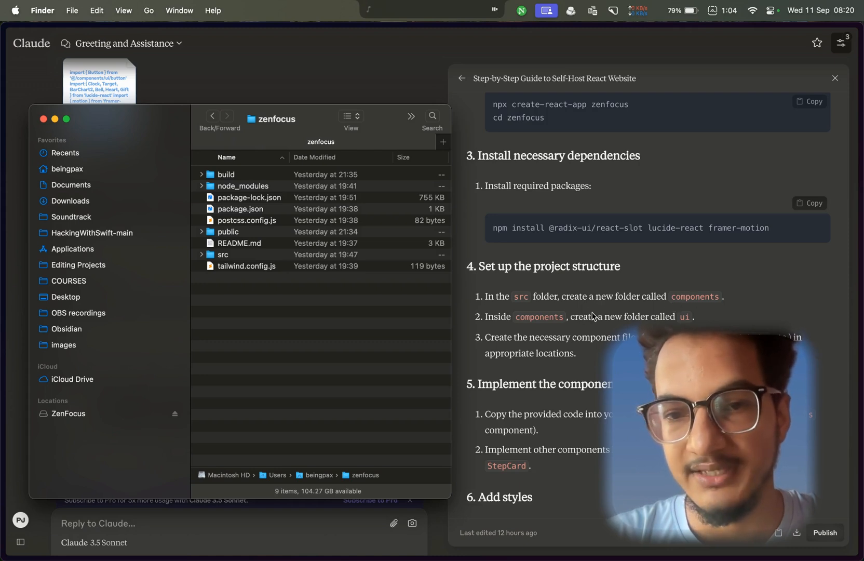
mouse_move(686, 328)
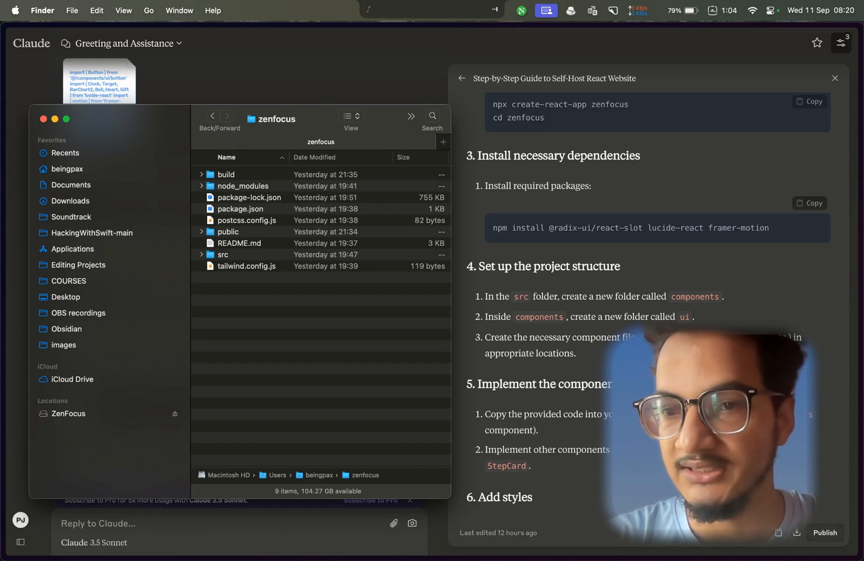
scroll("down", 3)
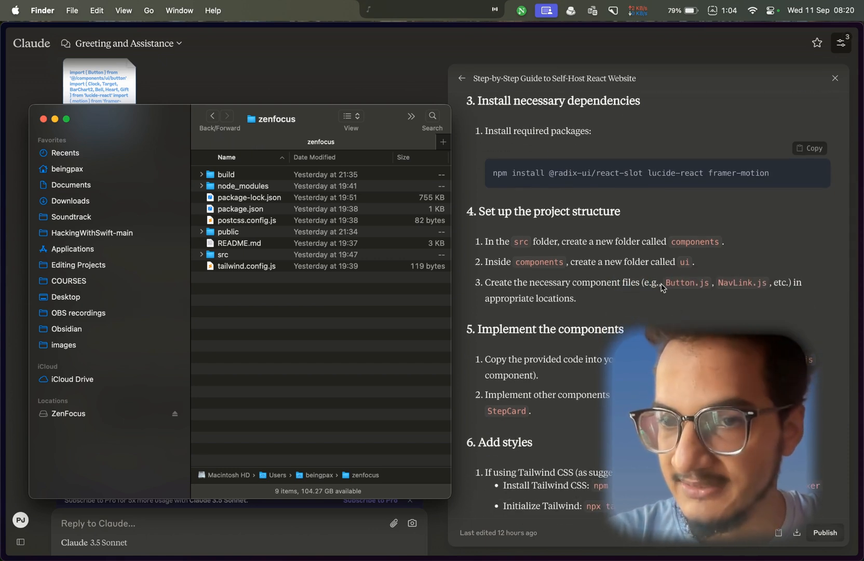
mouse_move(736, 316)
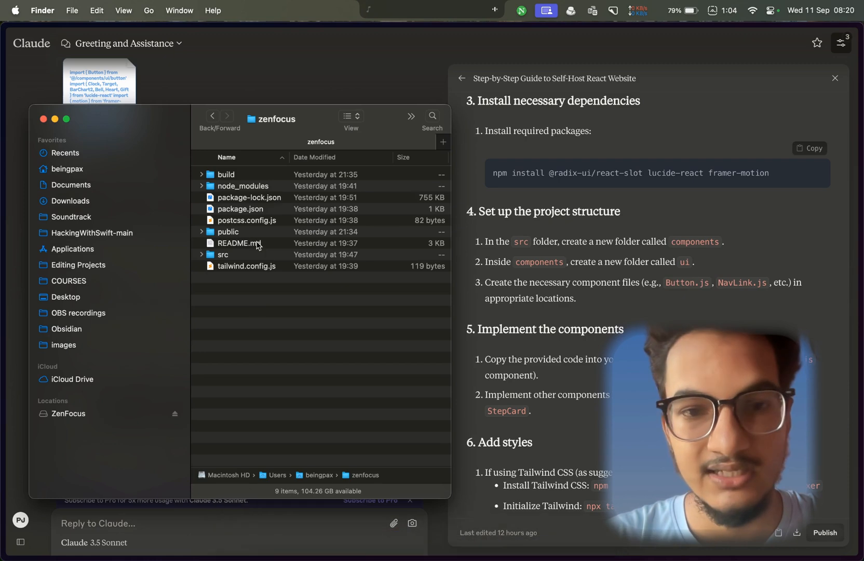
double_click(223, 254)
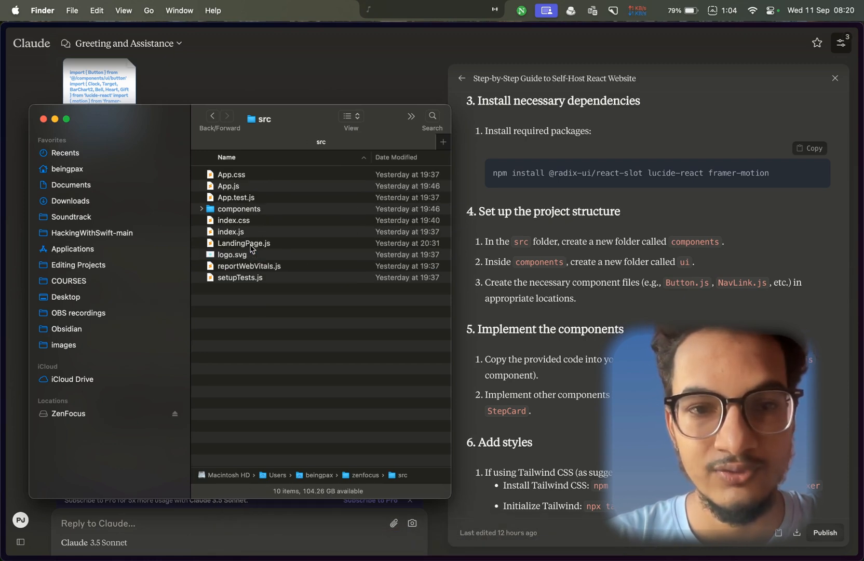
double_click(238, 209)
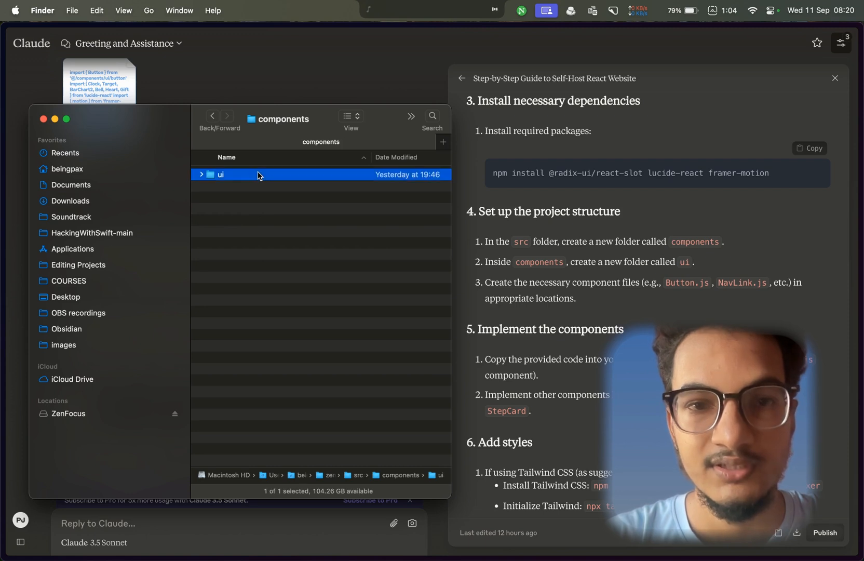
double_click(220, 173)
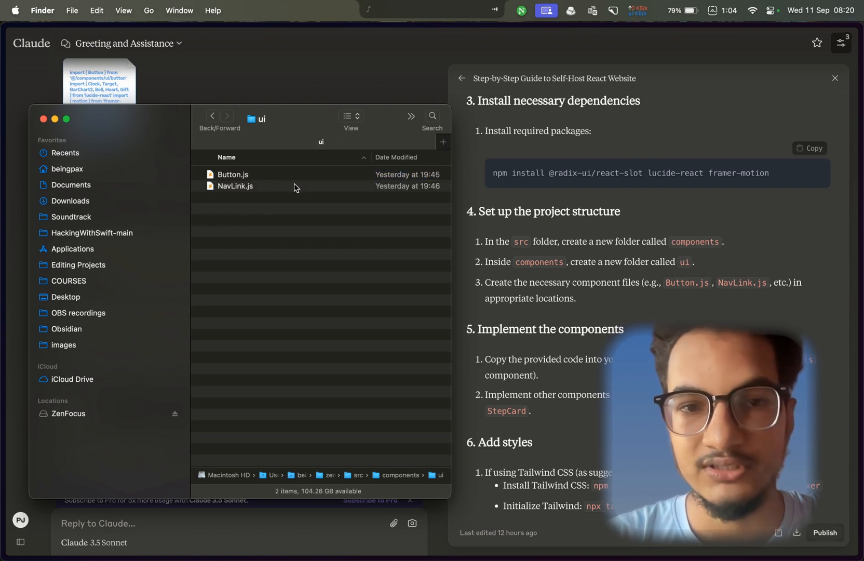
mouse_move(214, 117)
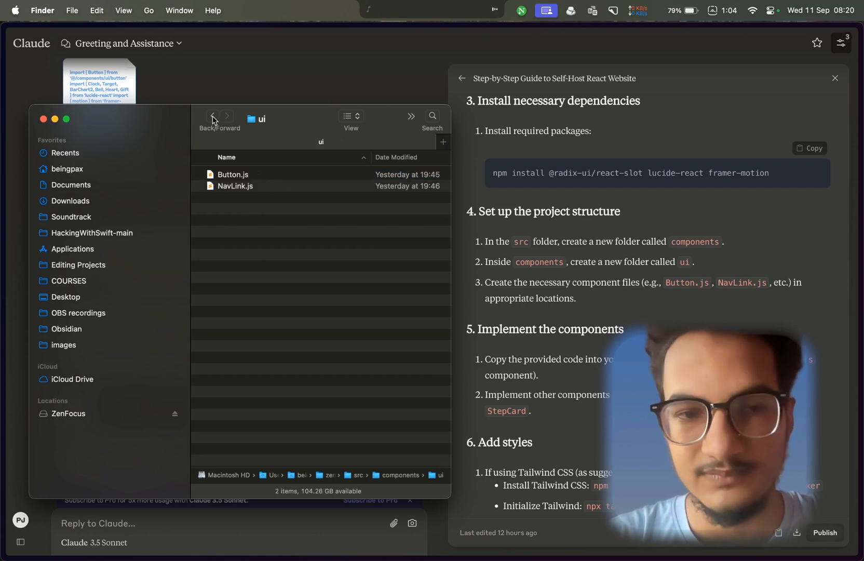
mouse_move(213, 116)
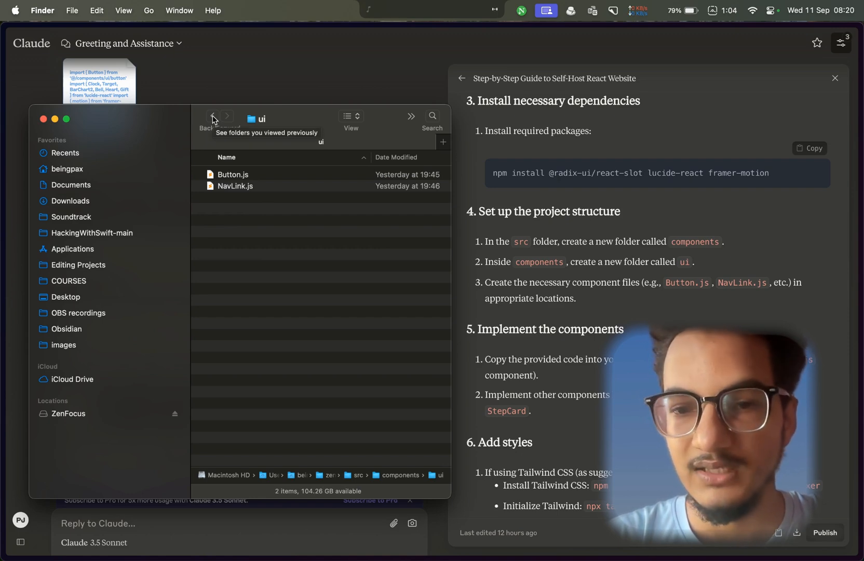
left_click(214, 117)
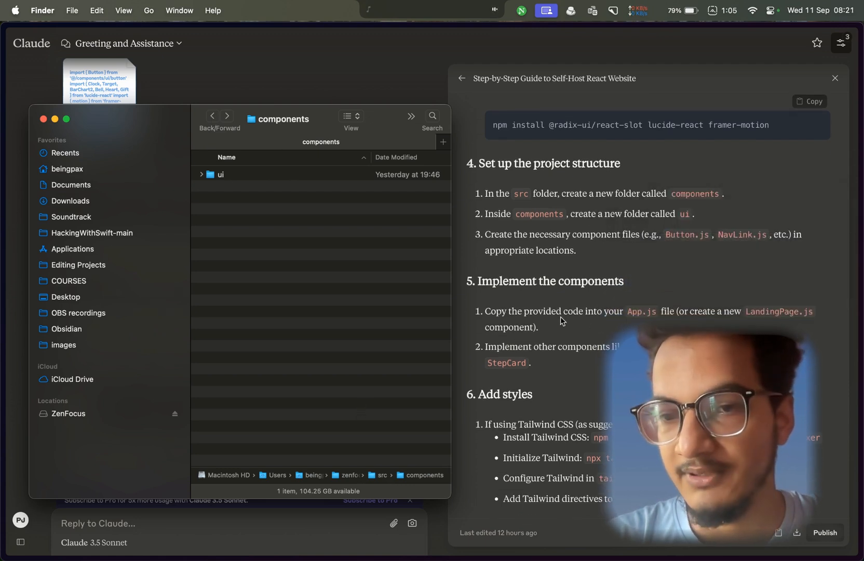
left_click(311, 535)
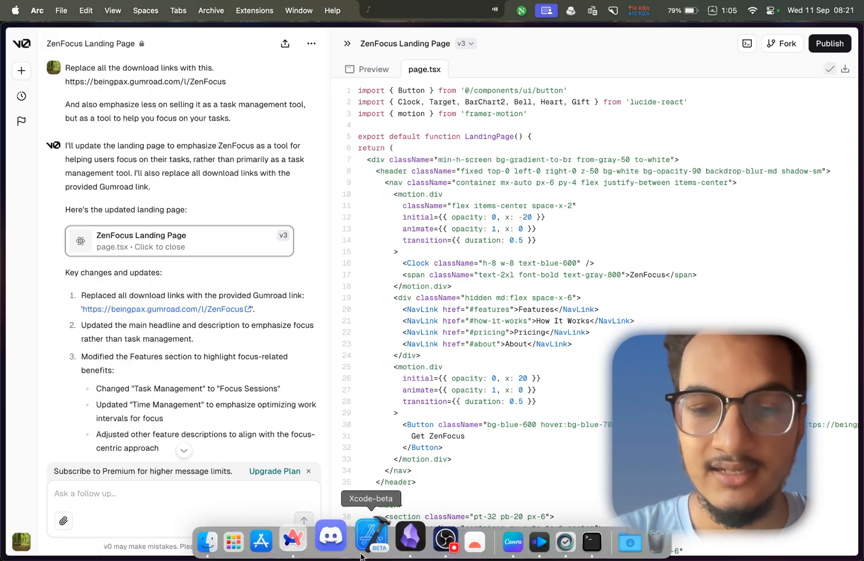
Bring back Claude's guide and open LandingPage.js from src in Sublime Text.
left_click(206, 541)
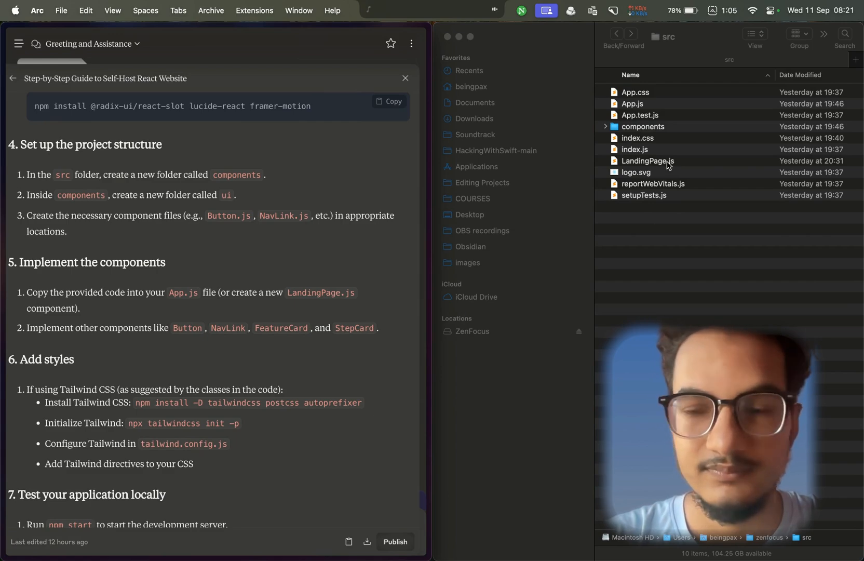
left_click(648, 160)
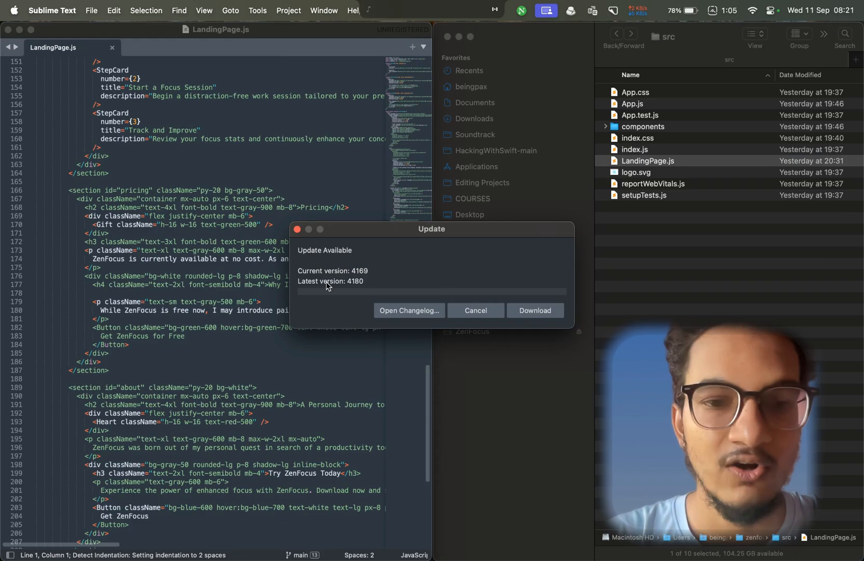
Dismiss Sublime's update prompt, read LandingPage.js to its end, and highlight the test-locally step.
left_click(475, 310)
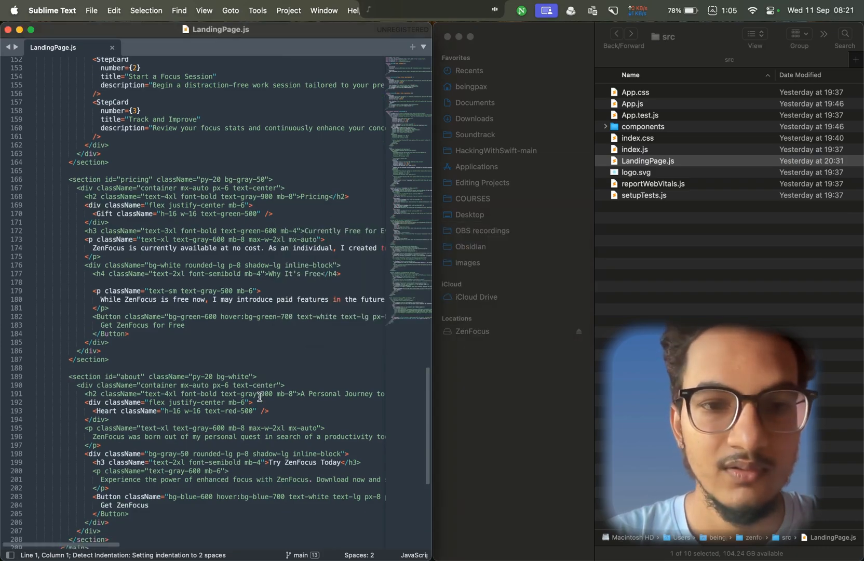
scroll("down", 3)
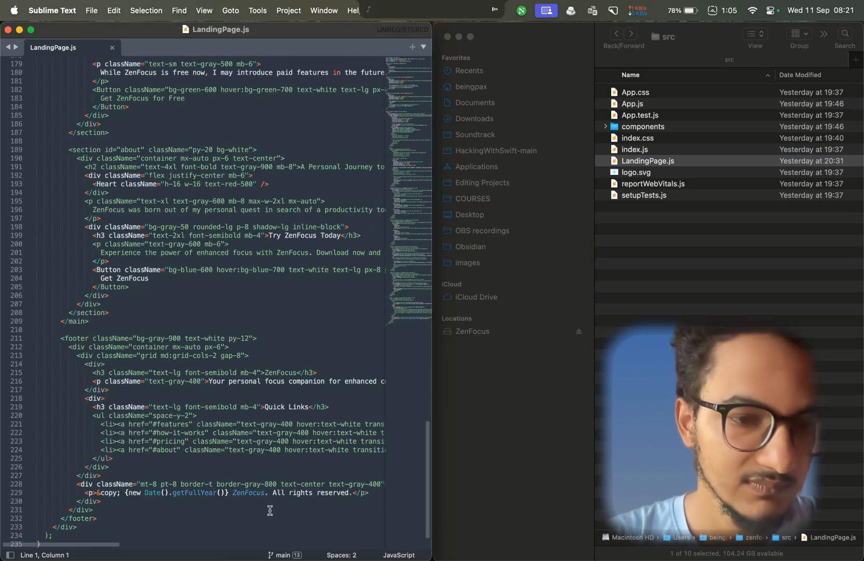
left_click(78, 527)
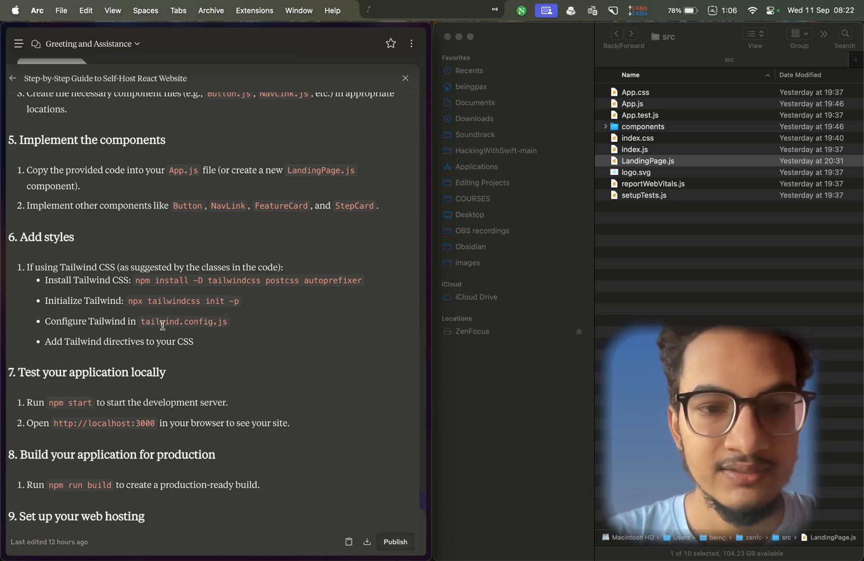
scroll("down", 3)
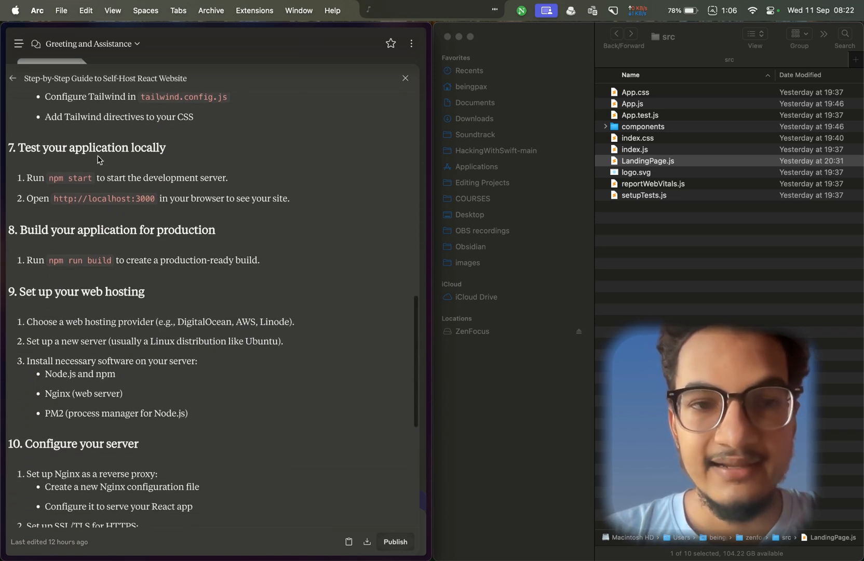
double_click(89, 148)
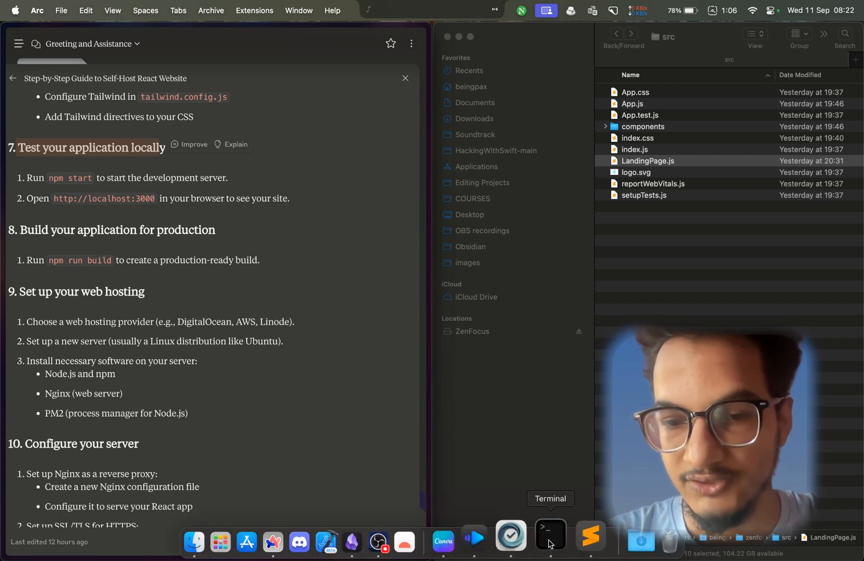
In a new Terminal window, run cd /Users/beingpax/zenfocus and npm start.
left_click(549, 537)
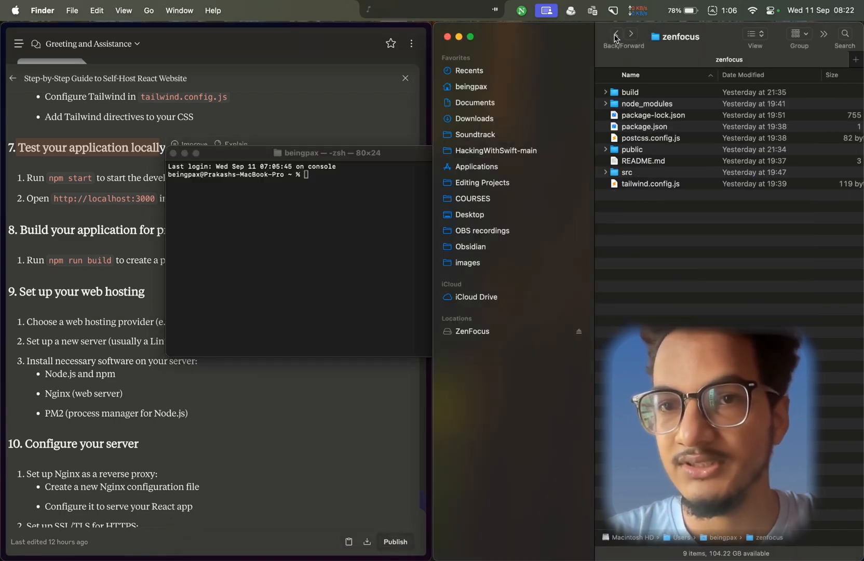
left_click(471, 87)
type("cd /Users/beingpax/zenfocus")
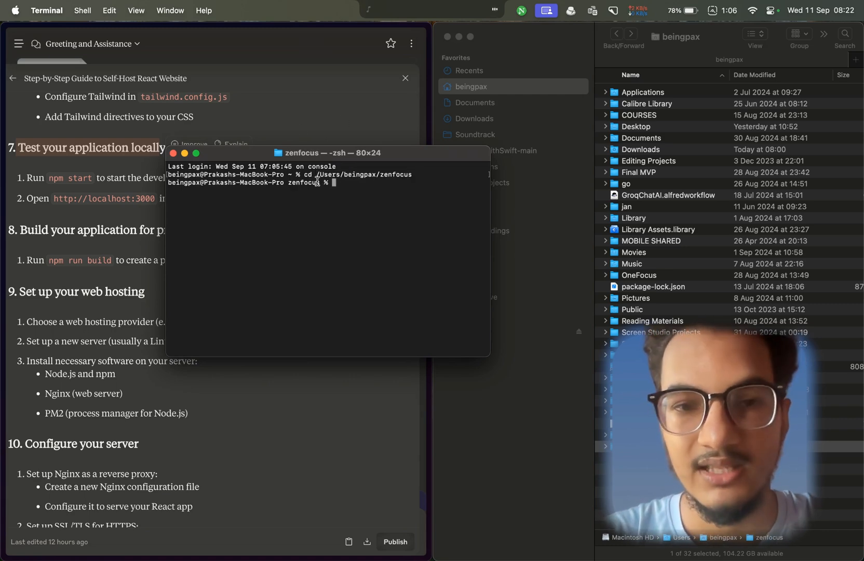
double_click(311, 183)
type("n")
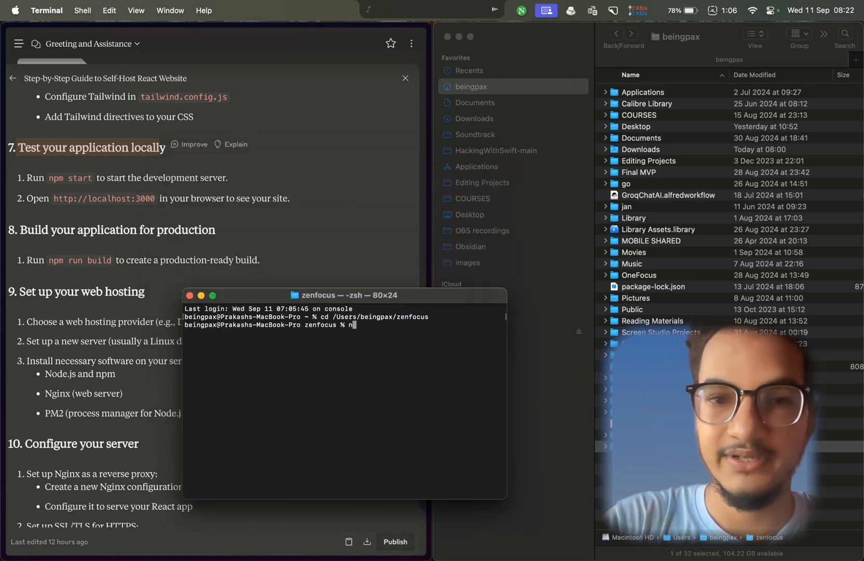
key("Return")
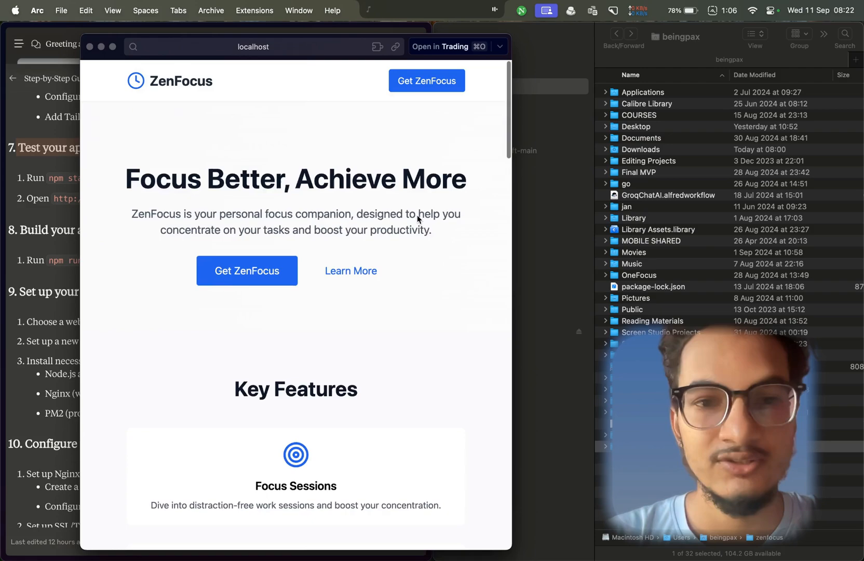
Scroll the localhost ZenFocus page from the hero section down to the footer.
scroll("down", 3)
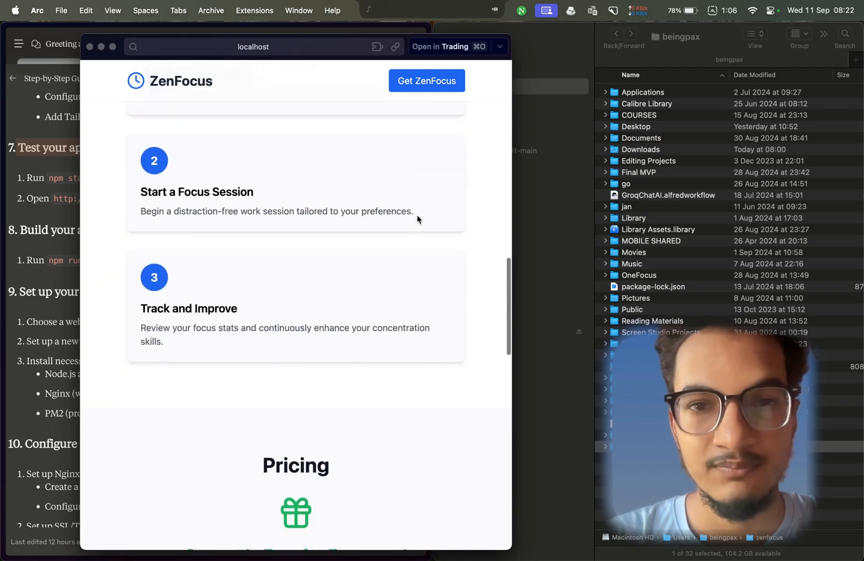
scroll("down", 3)
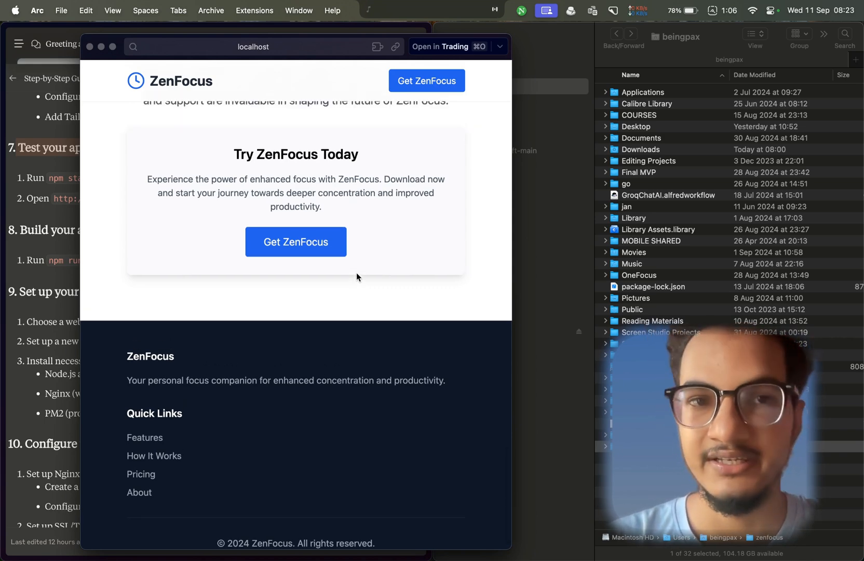
scroll("down", 3)
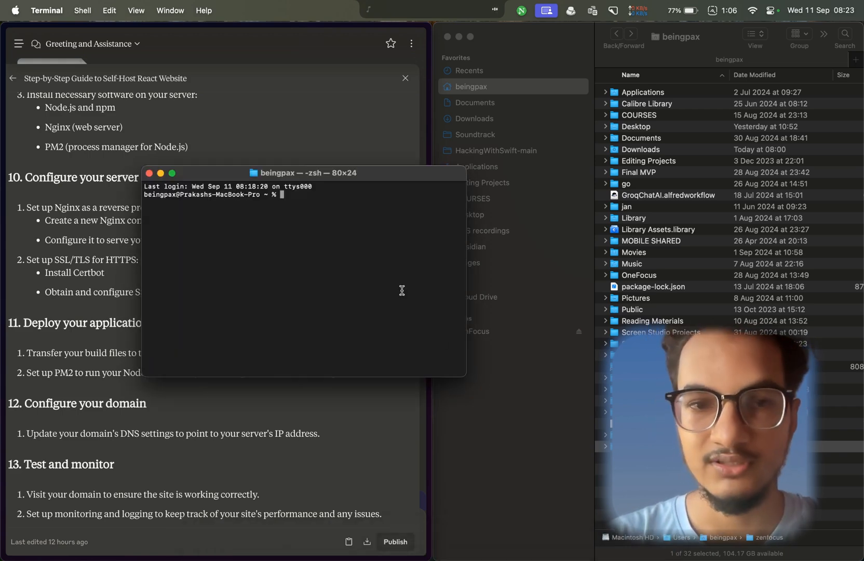
Run npm run build in /Users/beingpax/zenfocus to generate the production build folder.
type("cd /Users/beingpax/zenfocus")
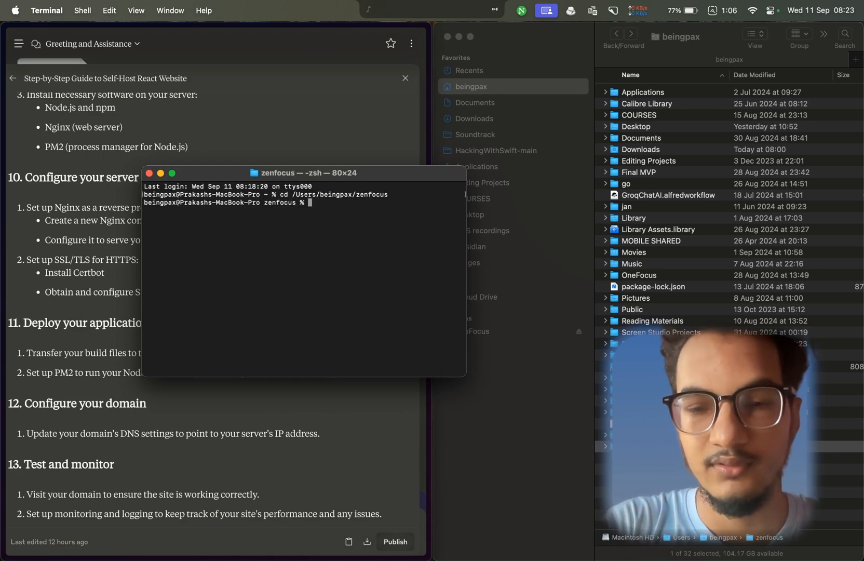
type("np")
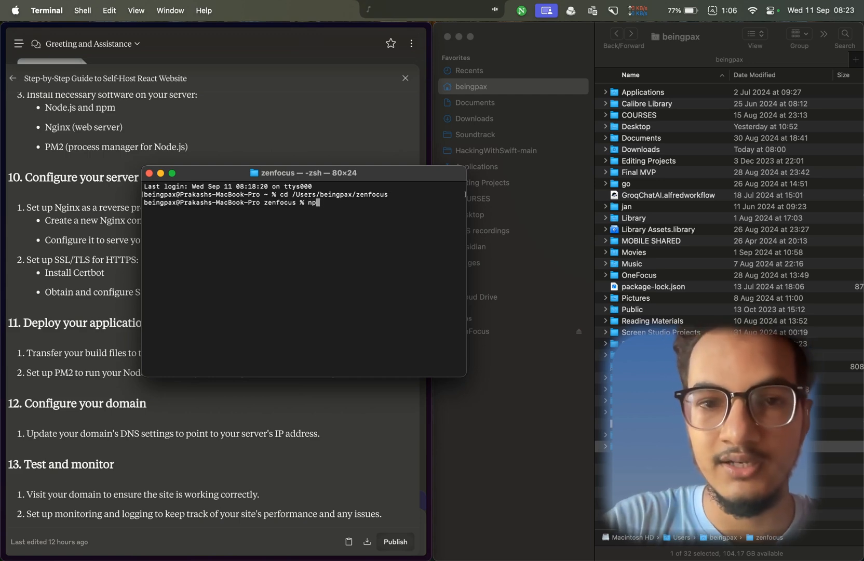
type("m run")
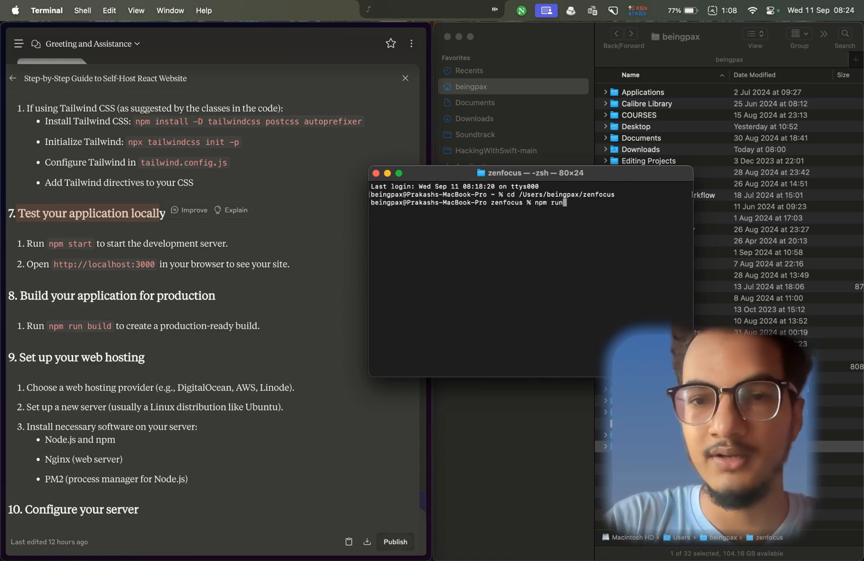
type("build")
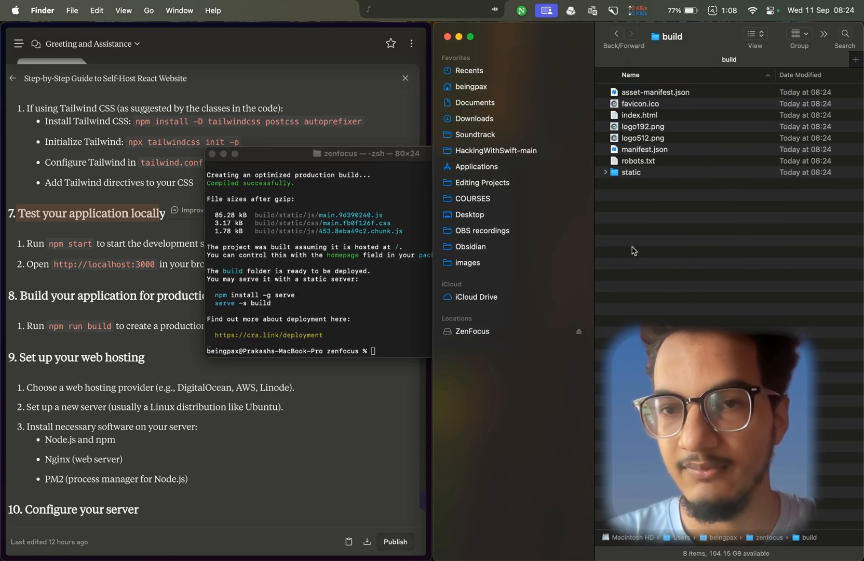
Select every file inside zenfocus/build and compress them into Archive.zip.
key("cmd+a")
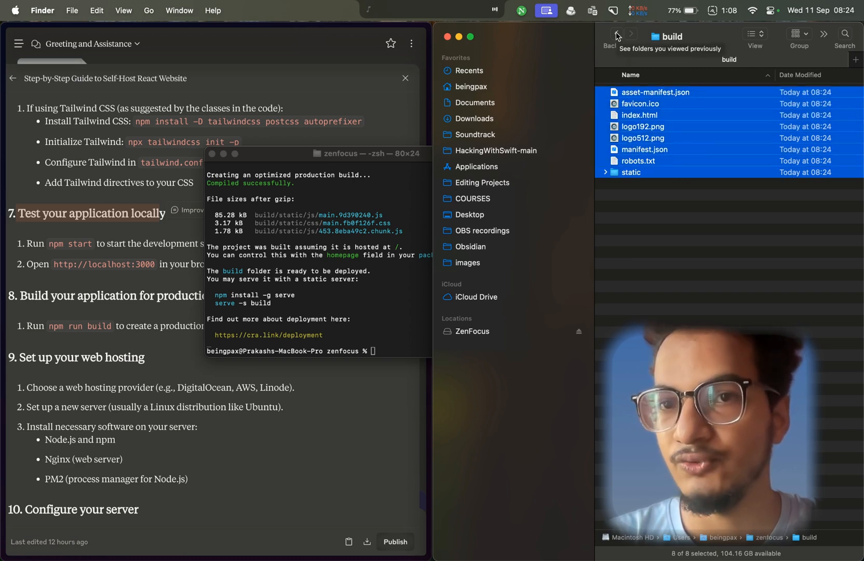
left_click(617, 33)
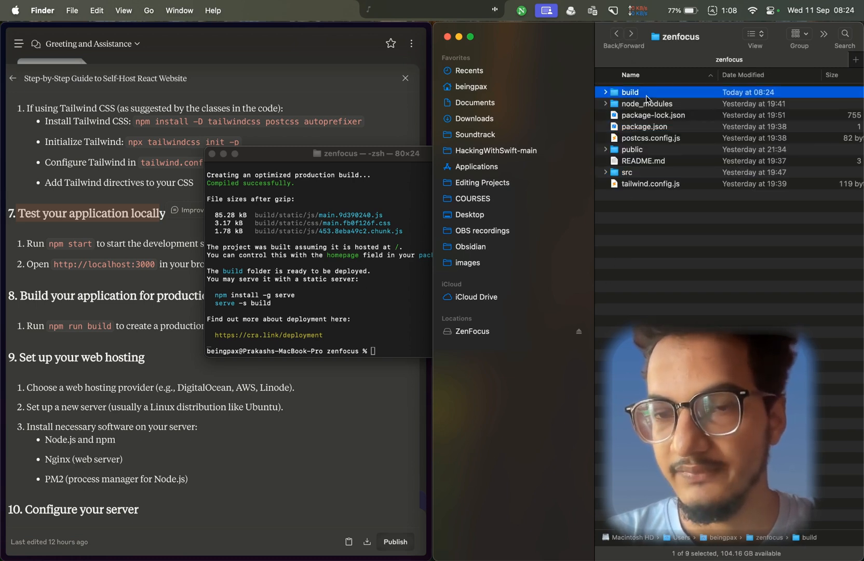
double_click(629, 92)
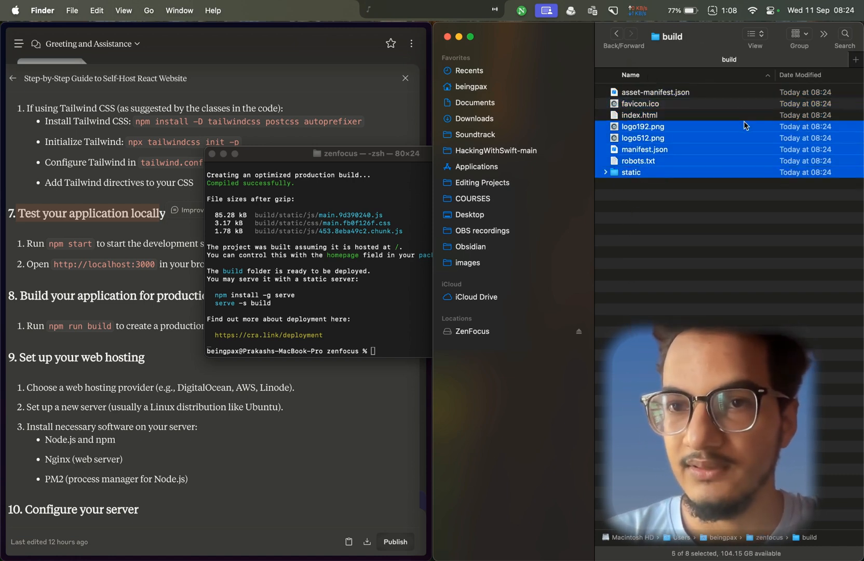
key("cmd+a")
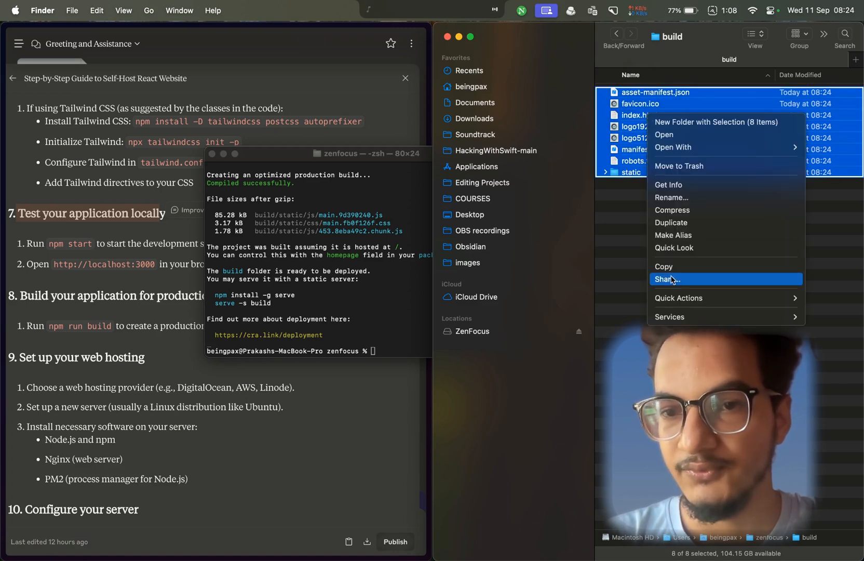
mouse_move(590, 304)
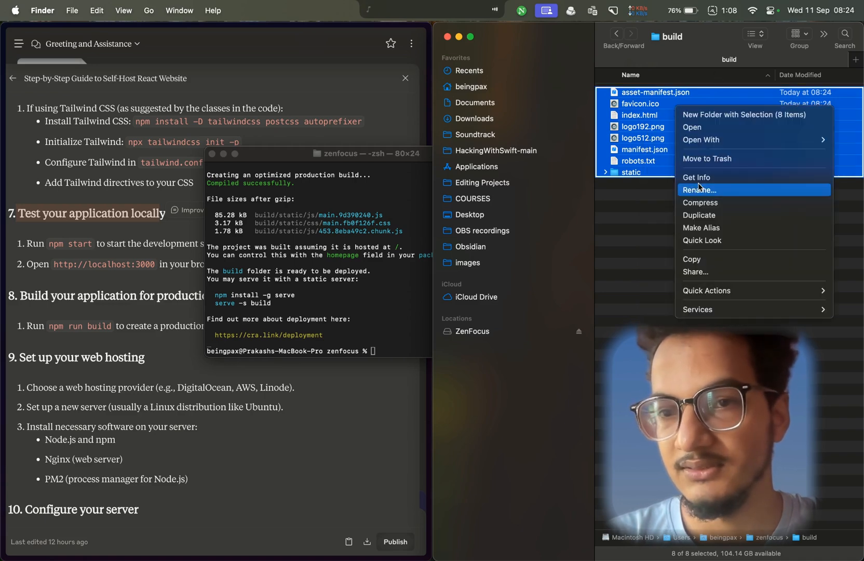
left_click(700, 202)
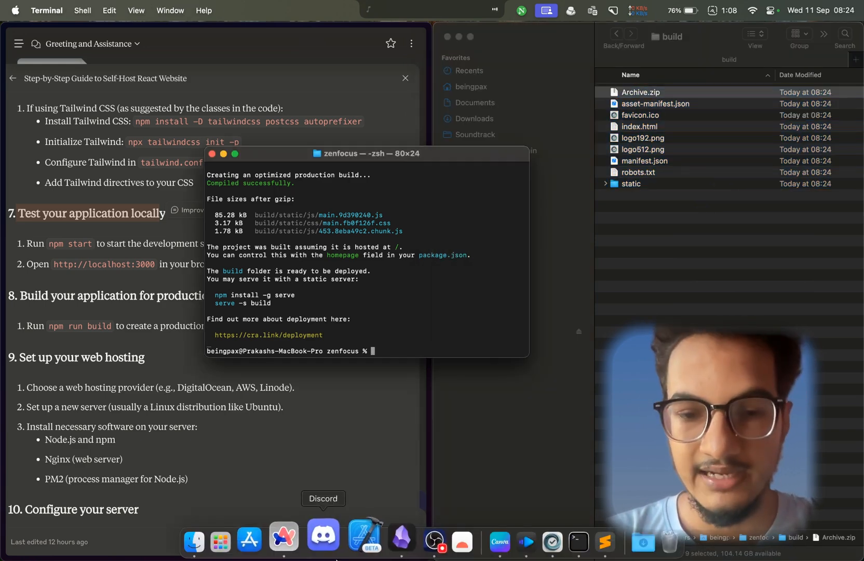
left_click(299, 537)
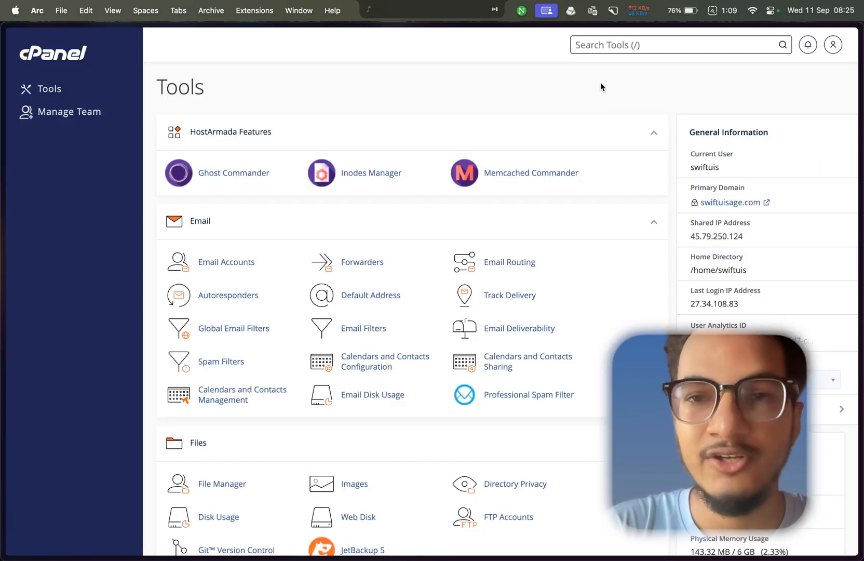
mouse_move(652, 65)
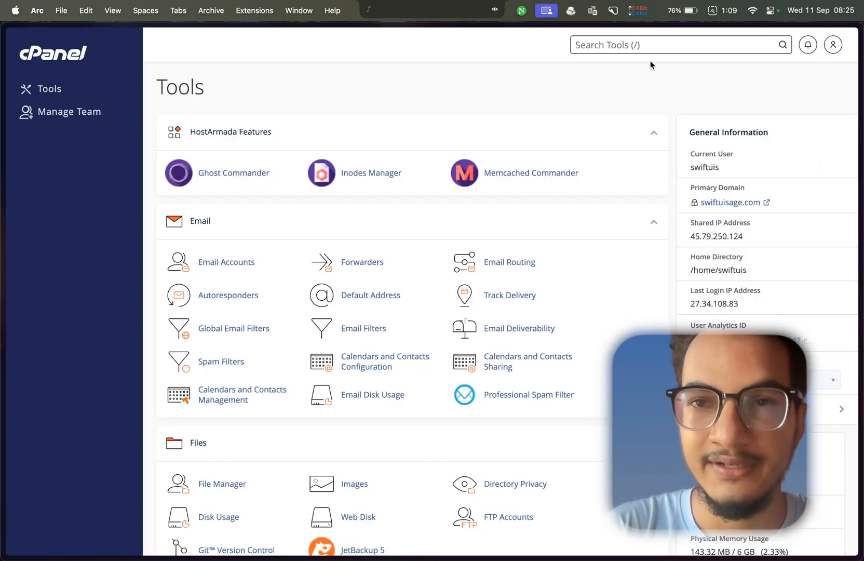
Open File Manager and delete all zenfocus subdomain files, skipping the trash.
type("f")
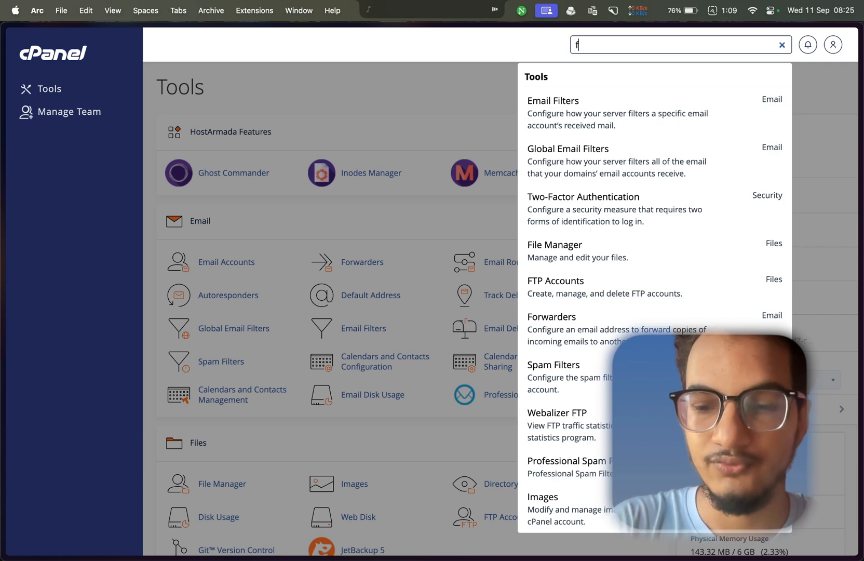
left_click(554, 245)
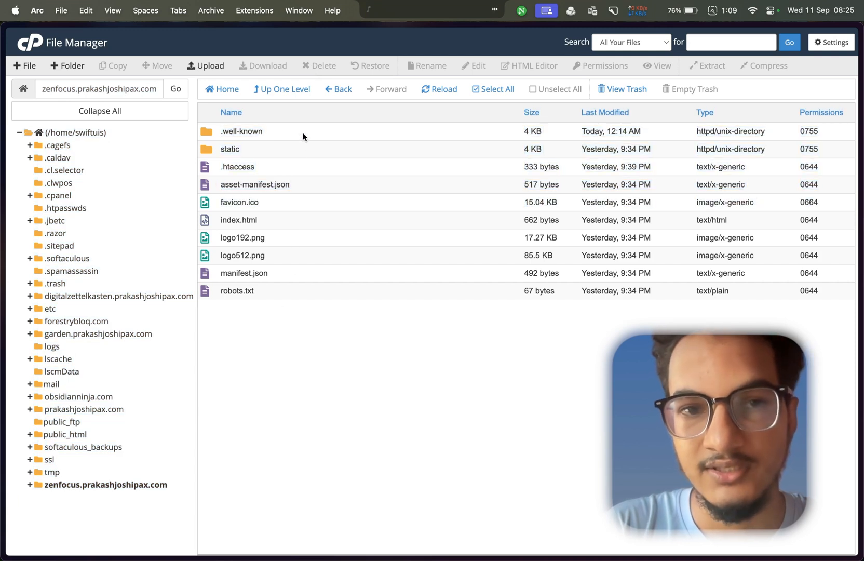
left_click(492, 89)
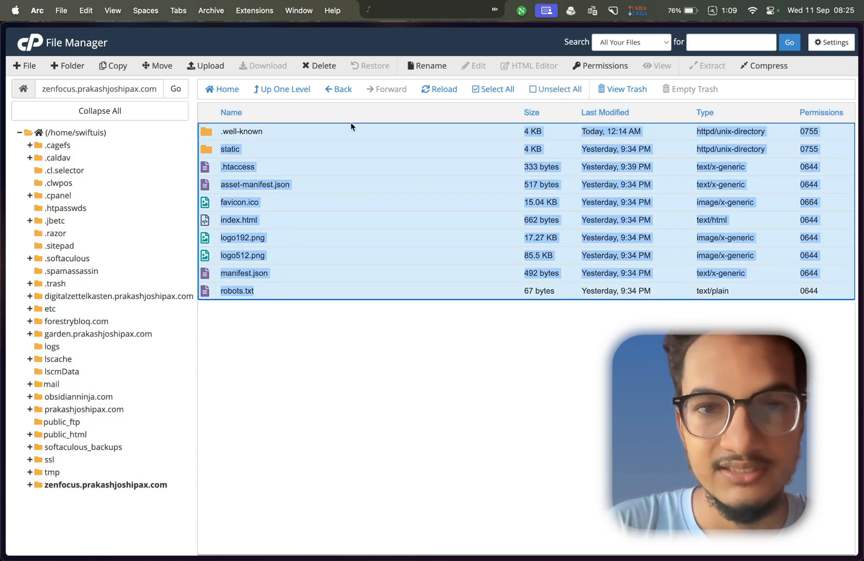
left_click(318, 65)
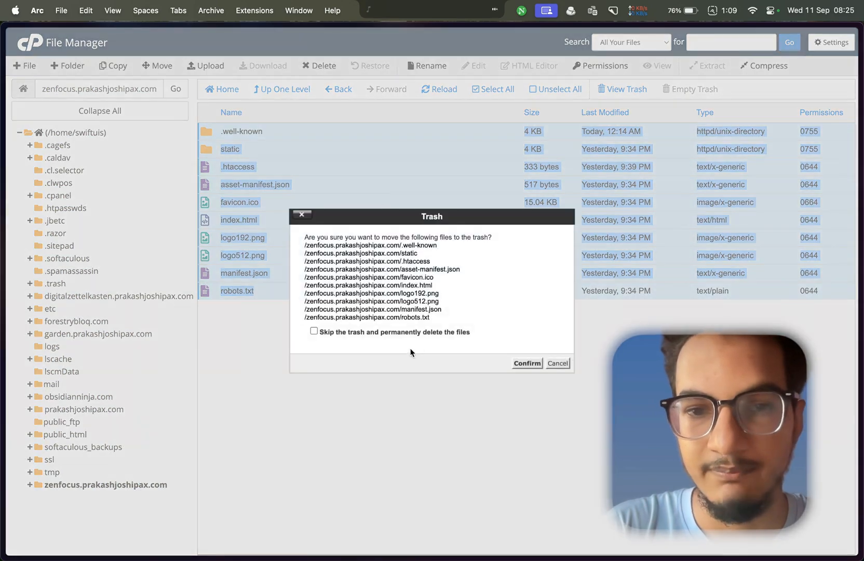
left_click(314, 331)
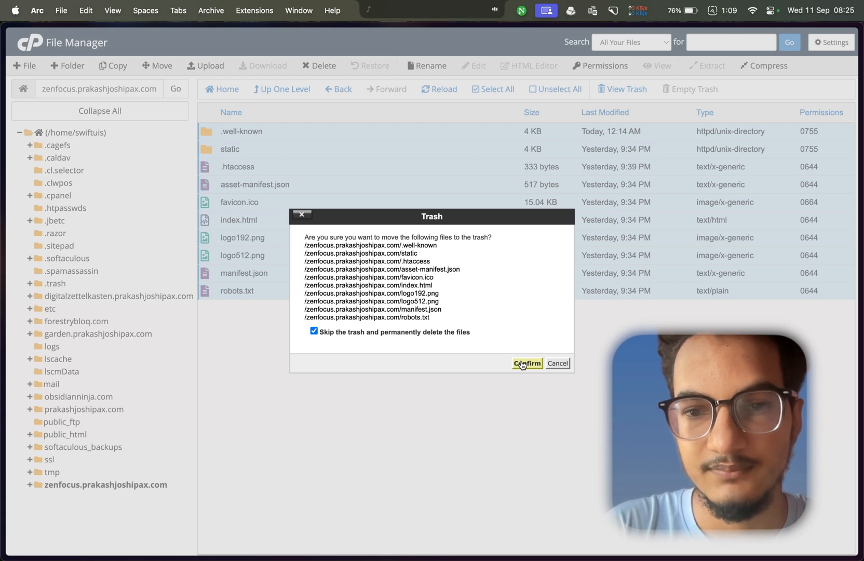
left_click(526, 363)
type("zen")
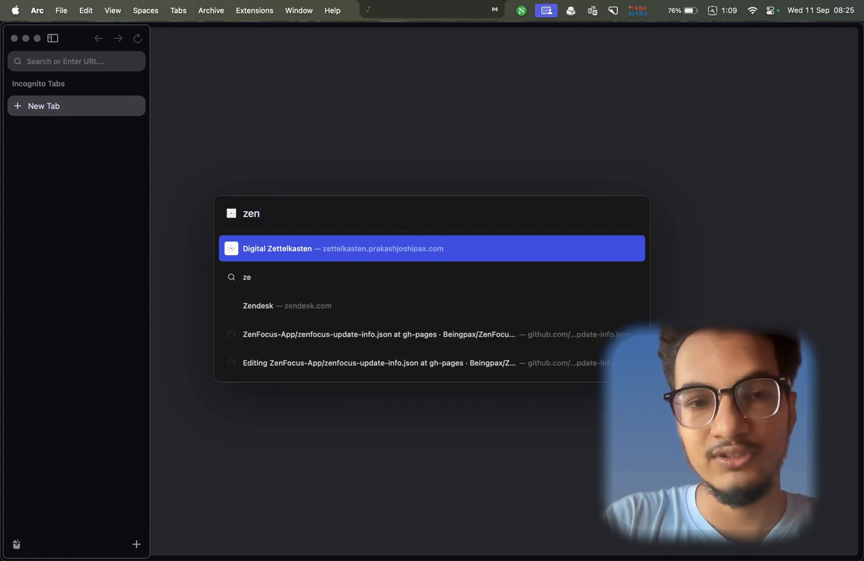
left_click(341, 248)
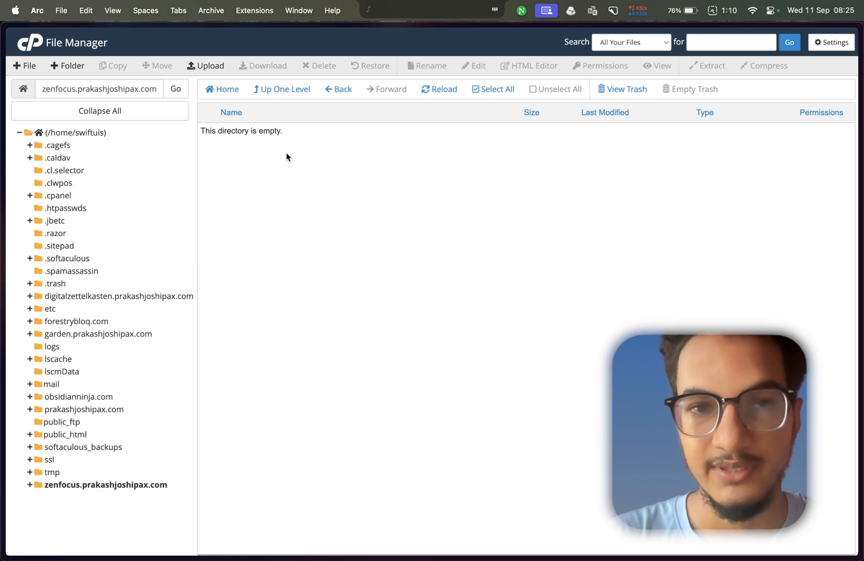
Upload Archive.zip into the zenfocus.prakashjoshipax.com directory.
left_click(205, 66)
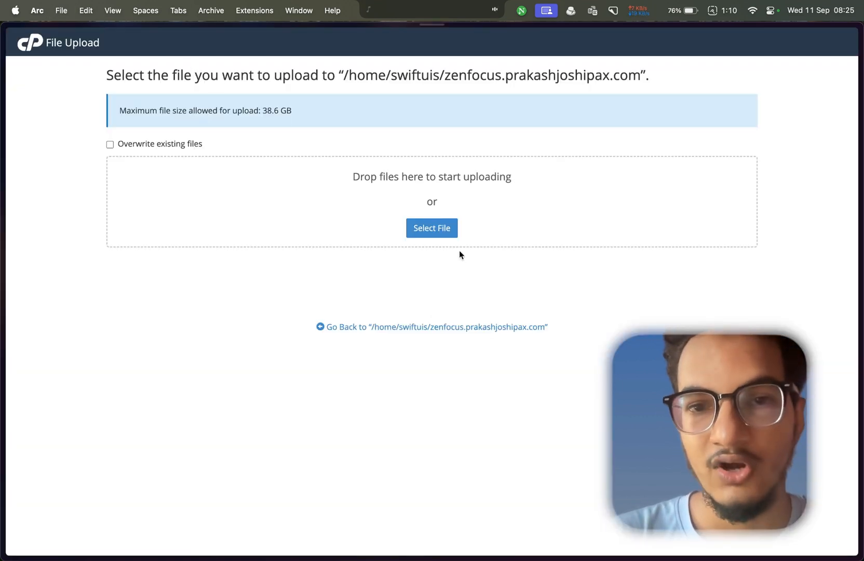
left_click(431, 228)
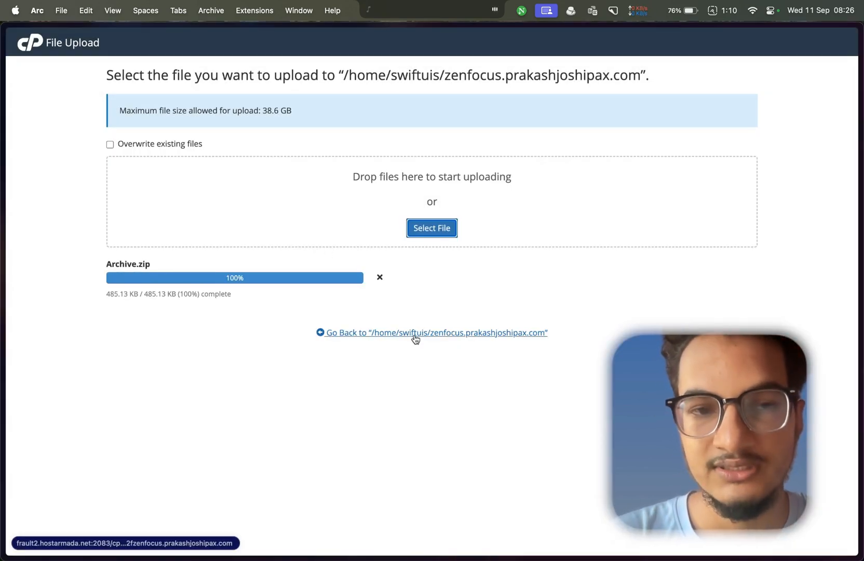
left_click(435, 332)
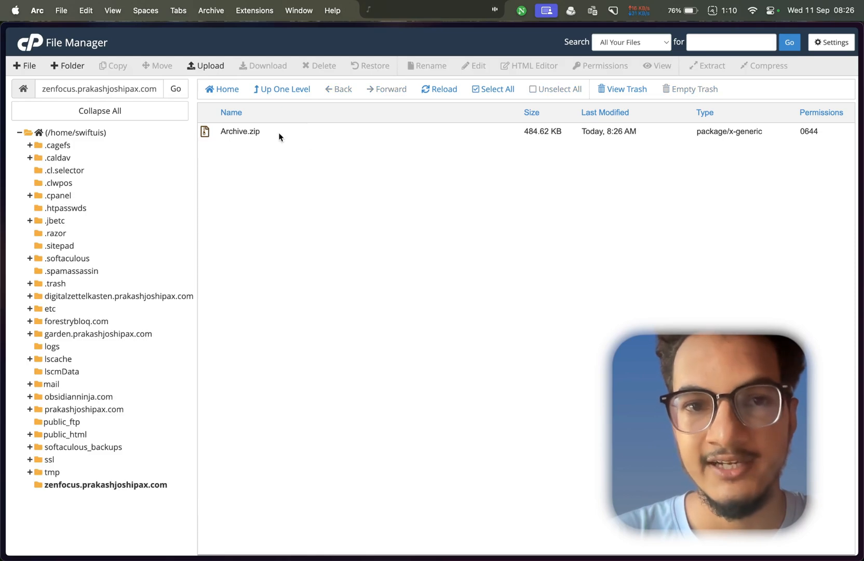
Extract Archive.zip into the subdomain directory and close the extraction results.
right_click(239, 131)
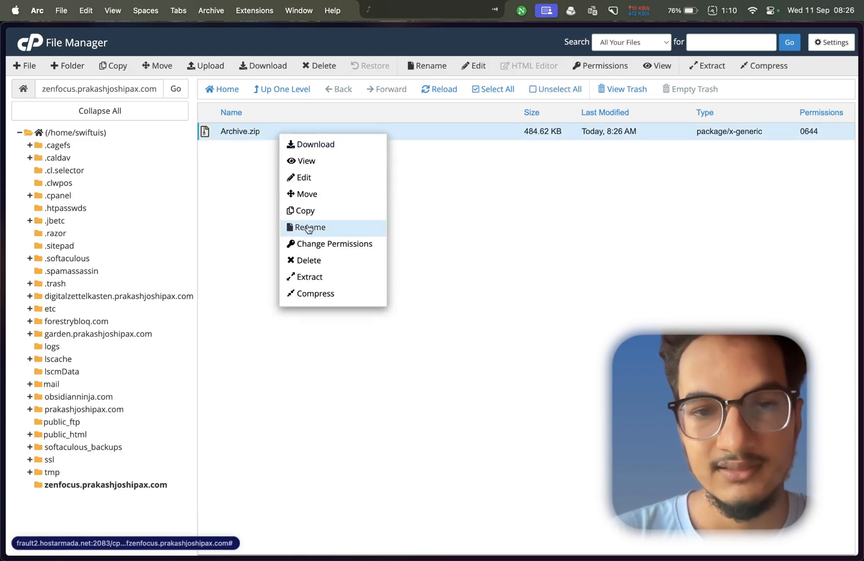
left_click(309, 277)
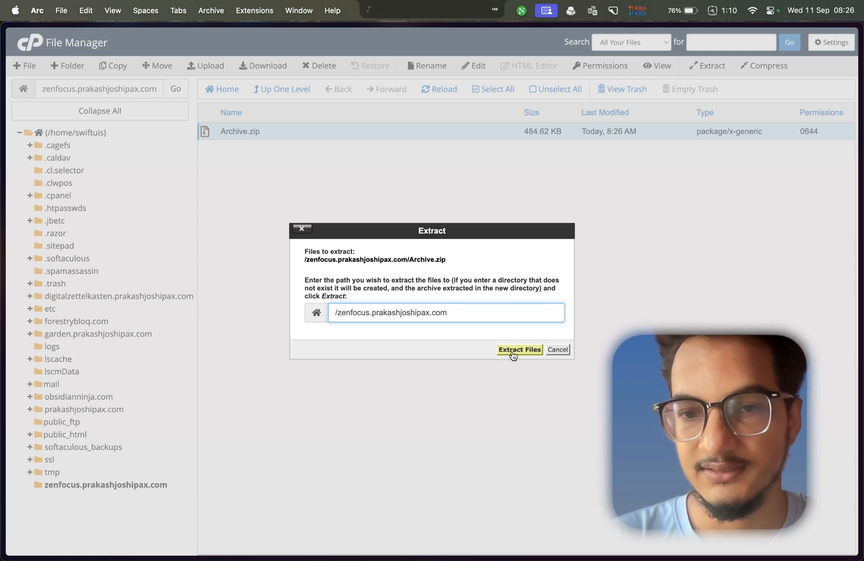
left_click(519, 349)
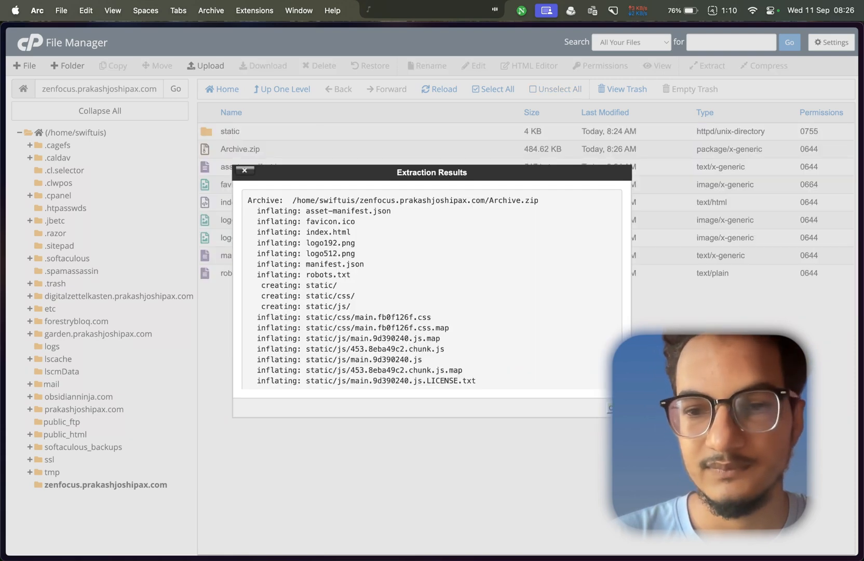
left_click(244, 170)
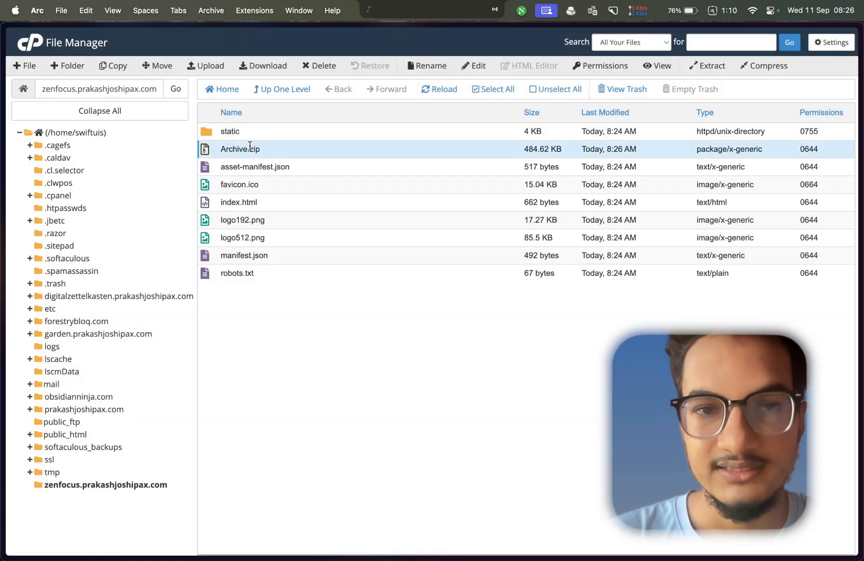
left_click(318, 66)
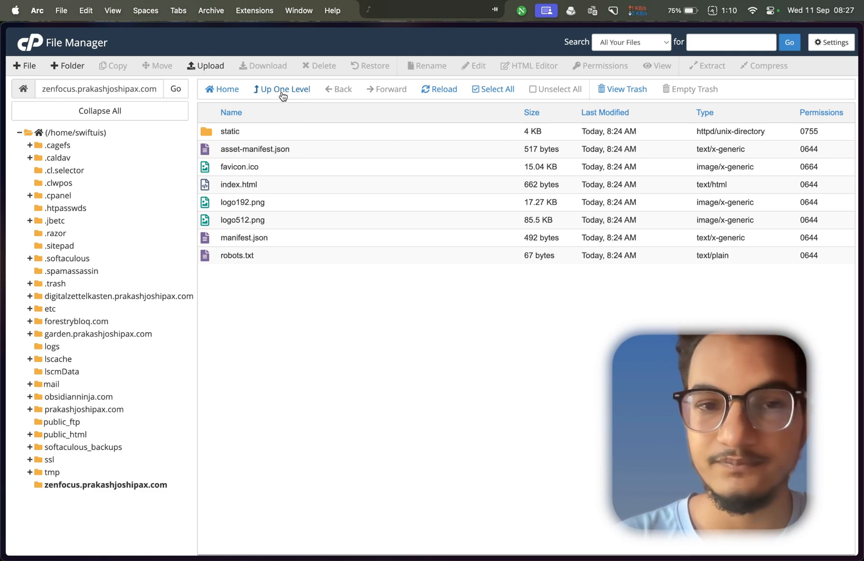
Go up to the home directory and search cPanel Tools for 'file'.
left_click(281, 89)
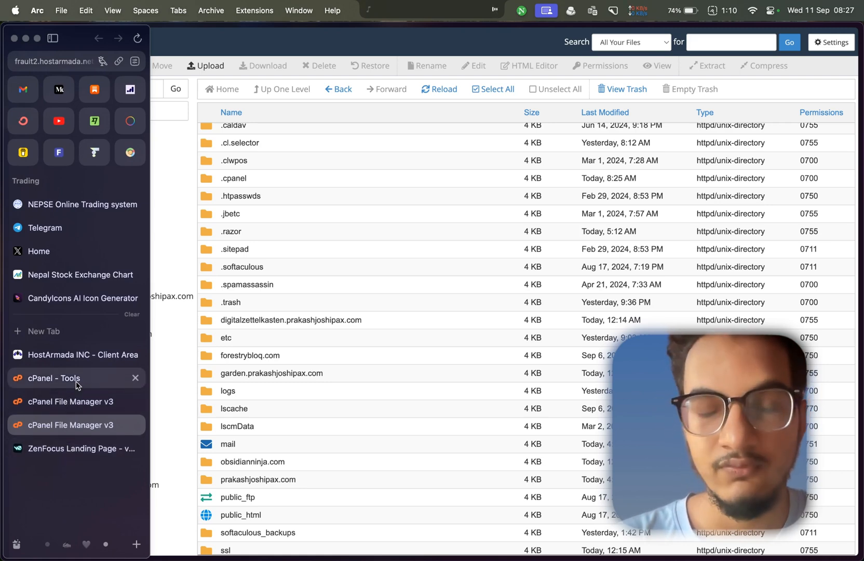
mouse_move(54, 378)
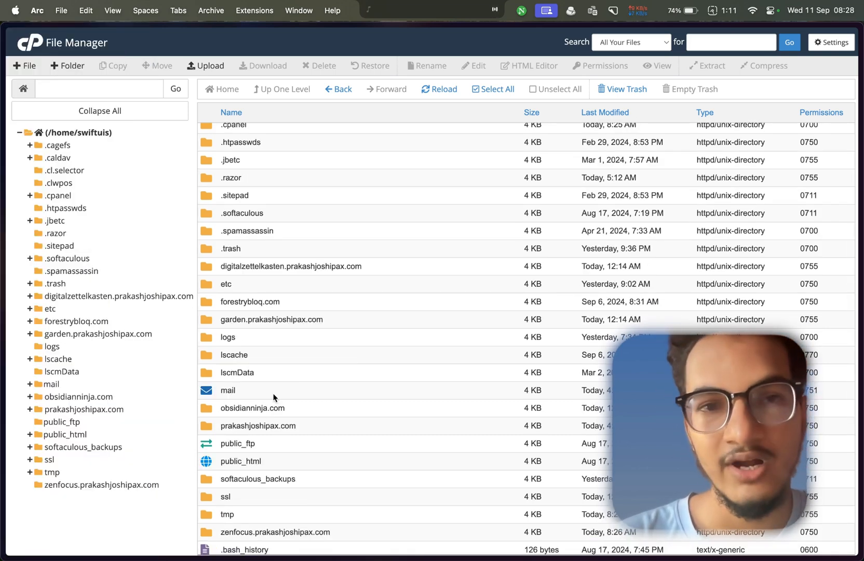
type("file")
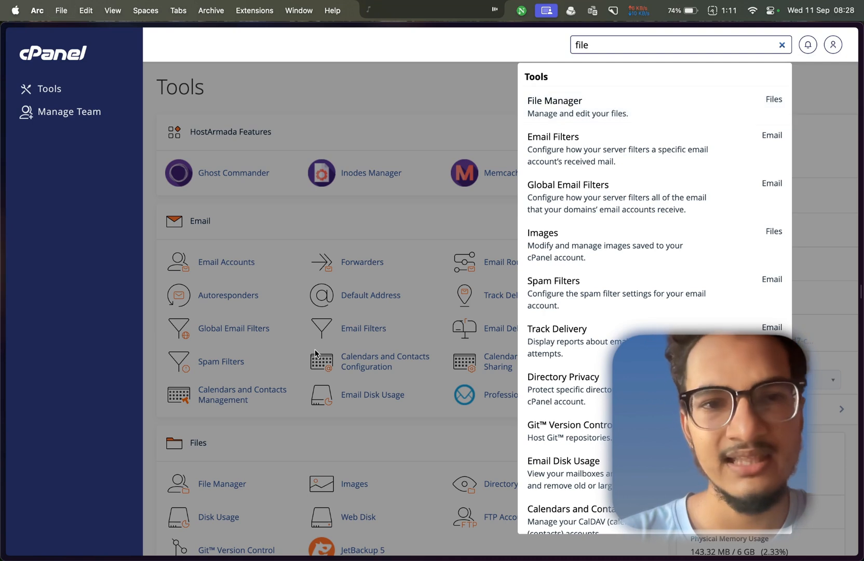